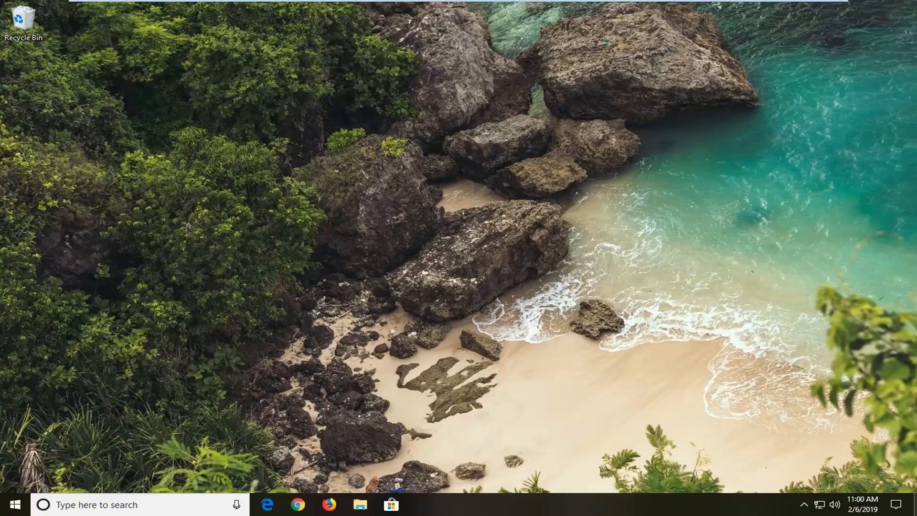
pyautogui.moveTo(17, 487)
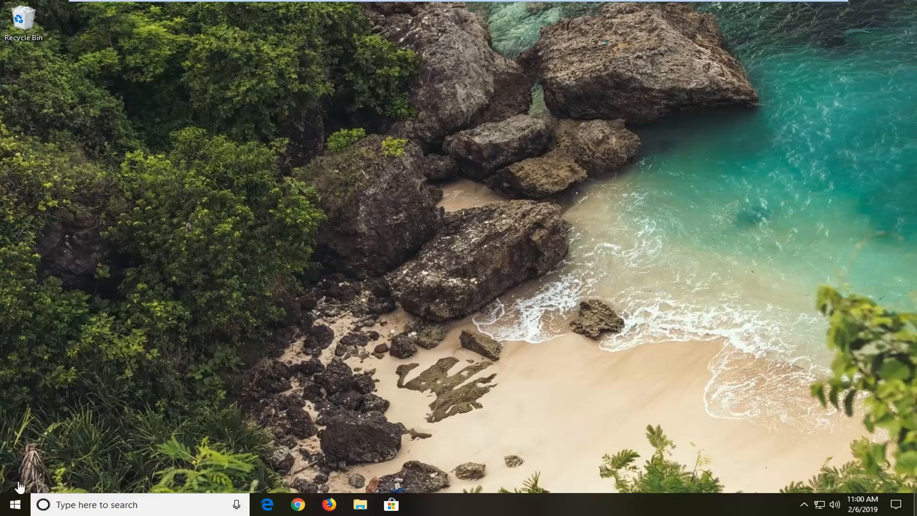
pyautogui.moveTo(11, 504)
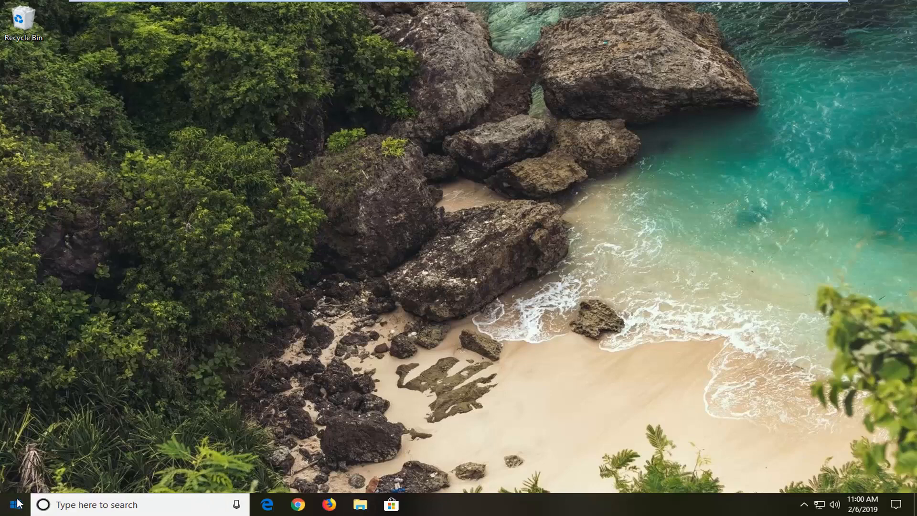
# Search the Start menu for 'group policy'.
pyautogui.click(8, 505)
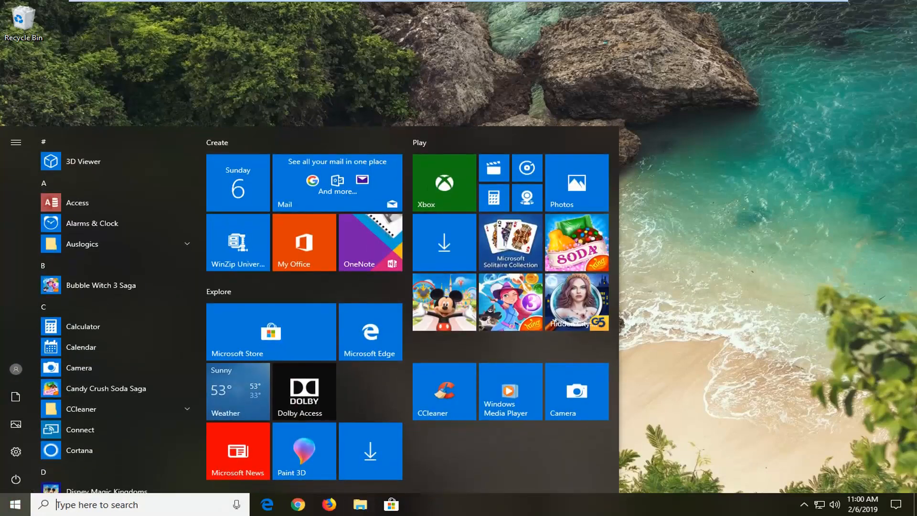
pyautogui.write('g')
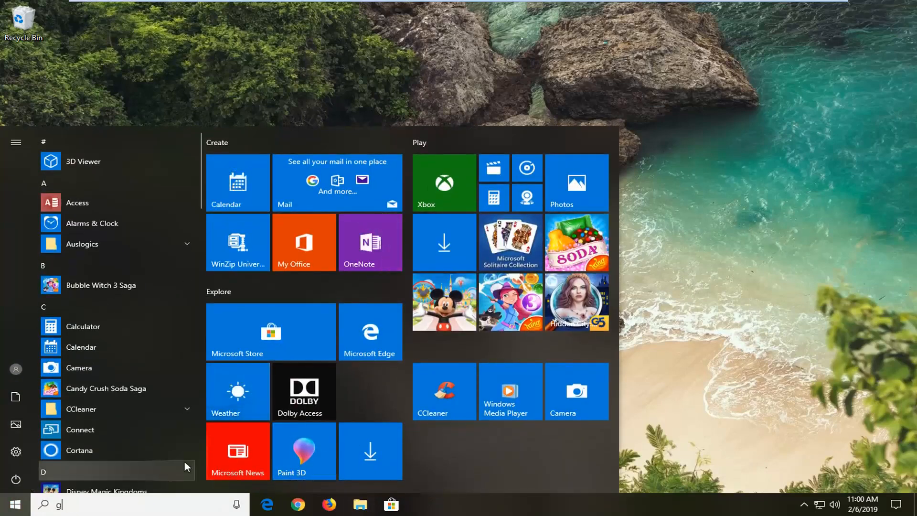
pyautogui.write('roup policy')
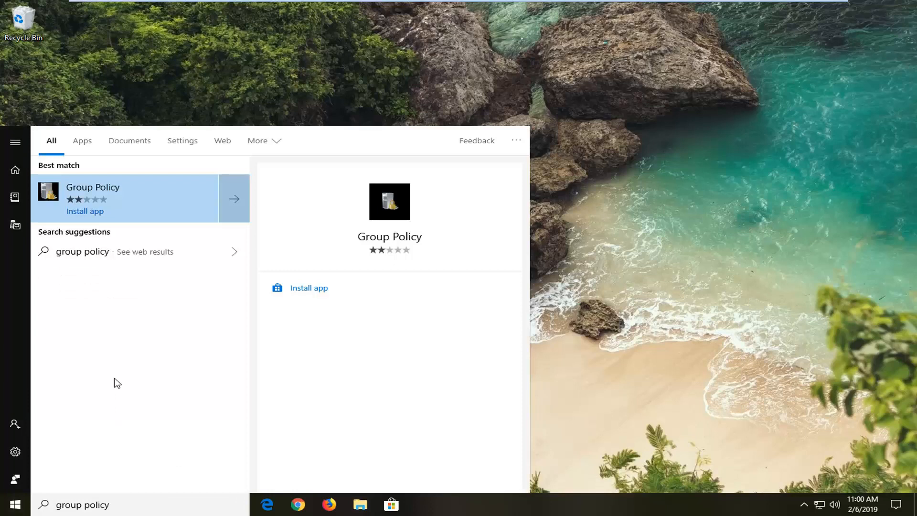
pyautogui.moveTo(82, 260)
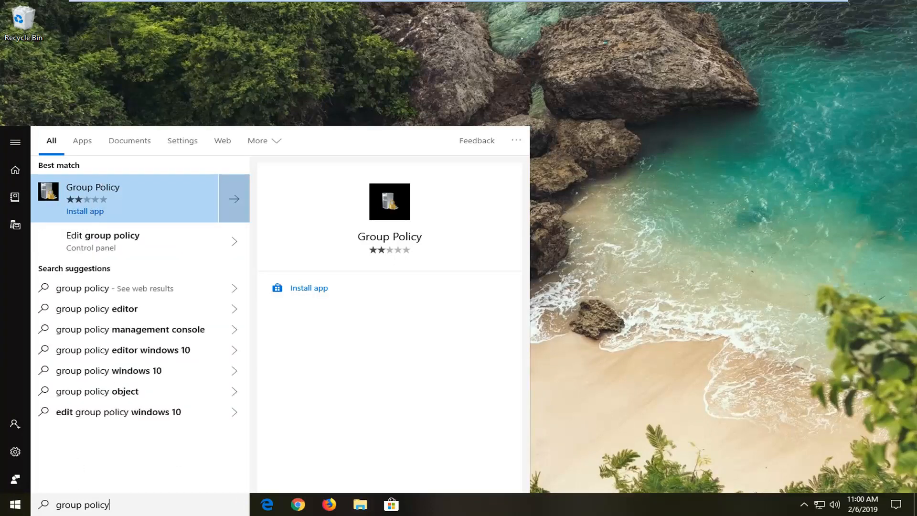
pyautogui.moveTo(64, 247)
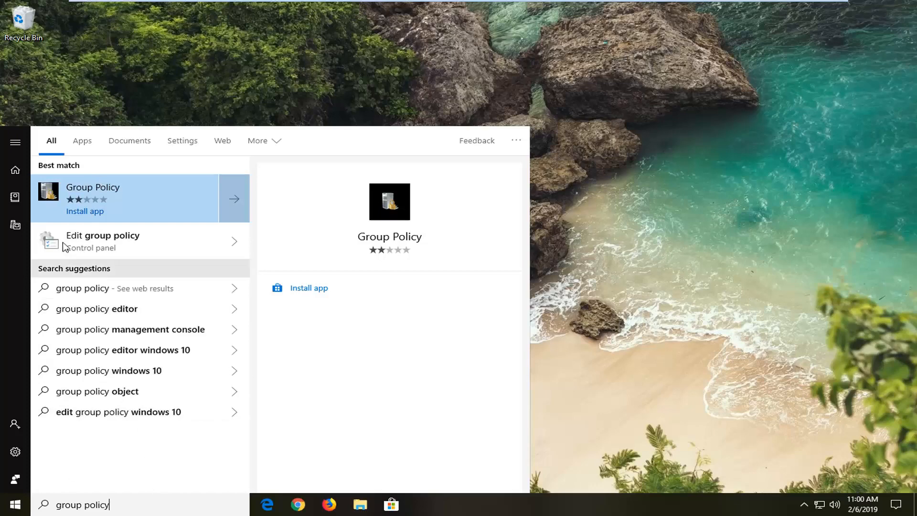
pyautogui.moveTo(105, 249)
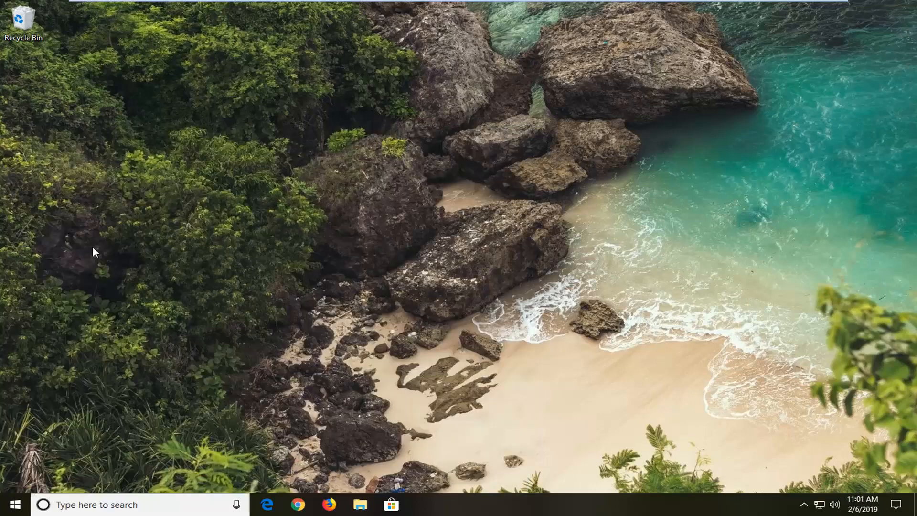
pyautogui.moveTo(186, 178)
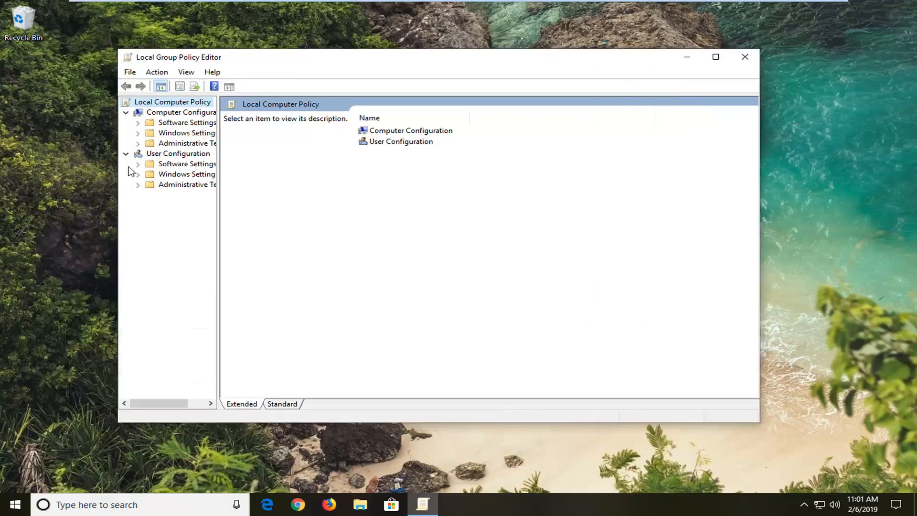
pyautogui.moveTo(218, 256)
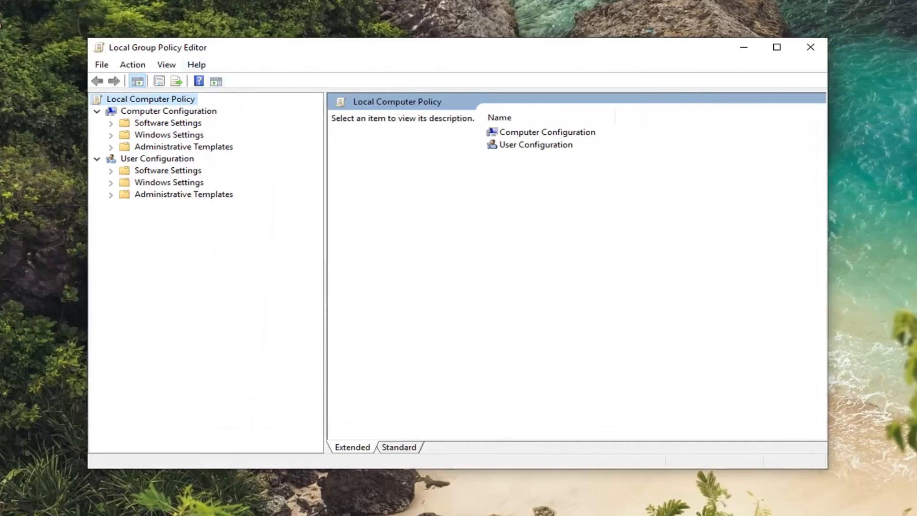
pyautogui.moveTo(320, 229)
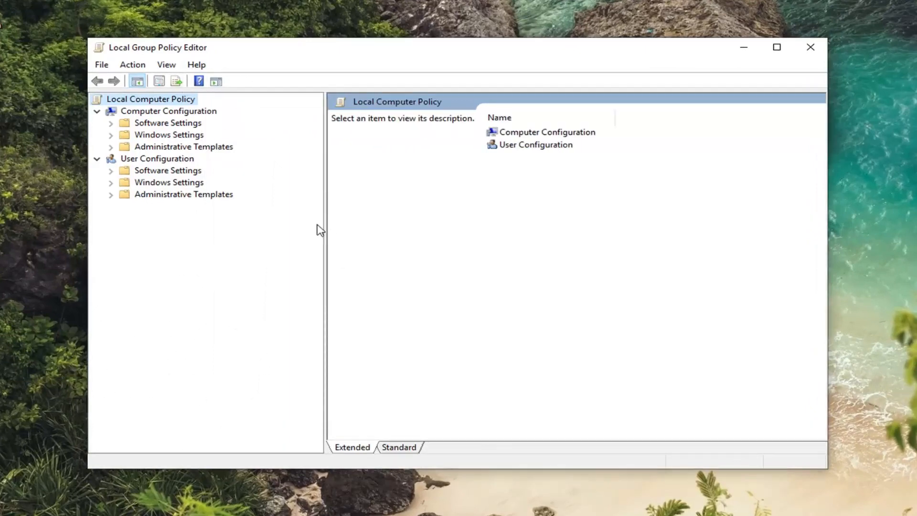
pyautogui.moveTo(227, 176)
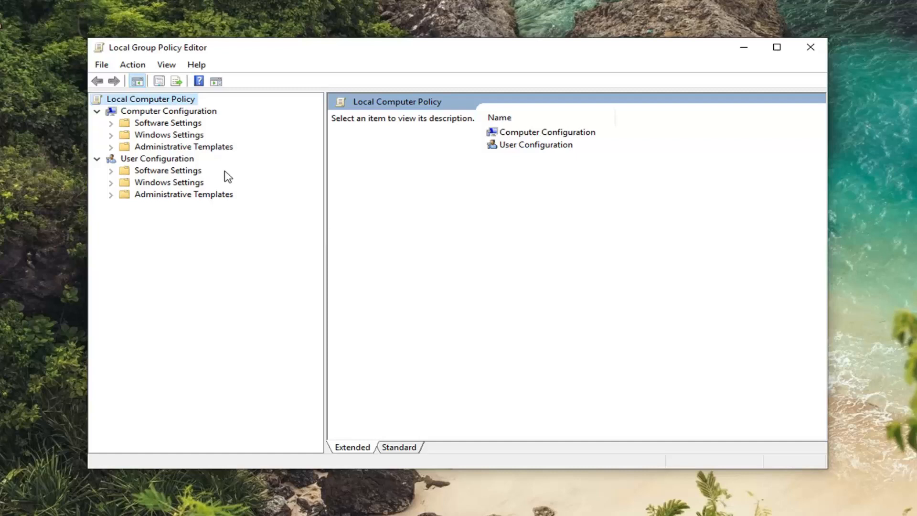
# Browse Computer Configuration, User Configuration and Software Settings, then collapse User Configuration.
pyautogui.click(169, 111)
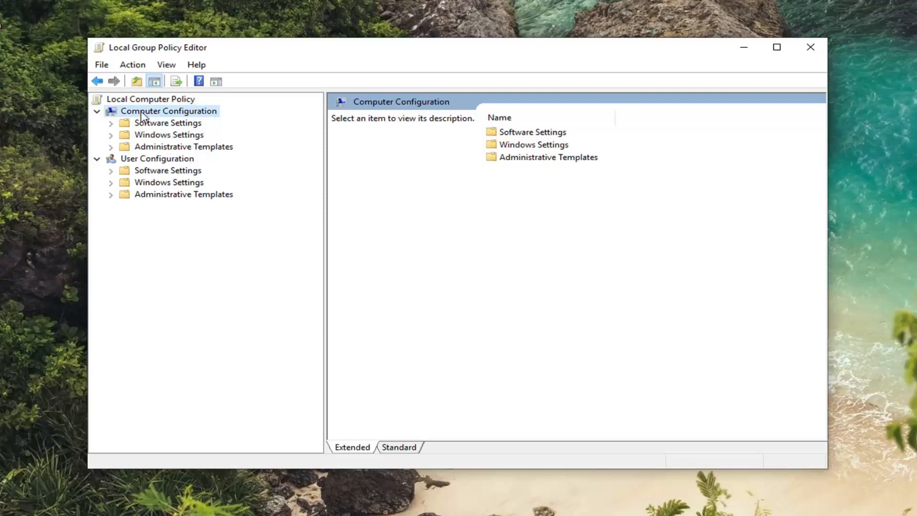
pyautogui.moveTo(144, 167)
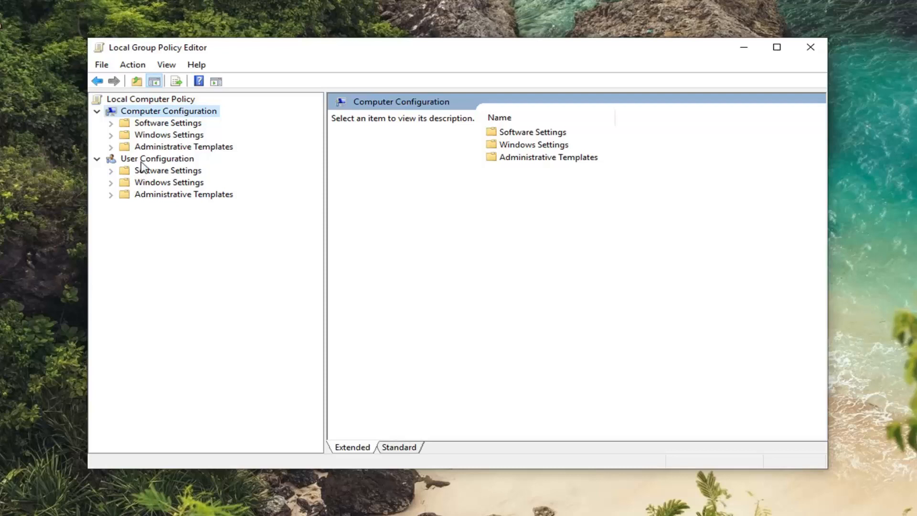
pyautogui.click(157, 158)
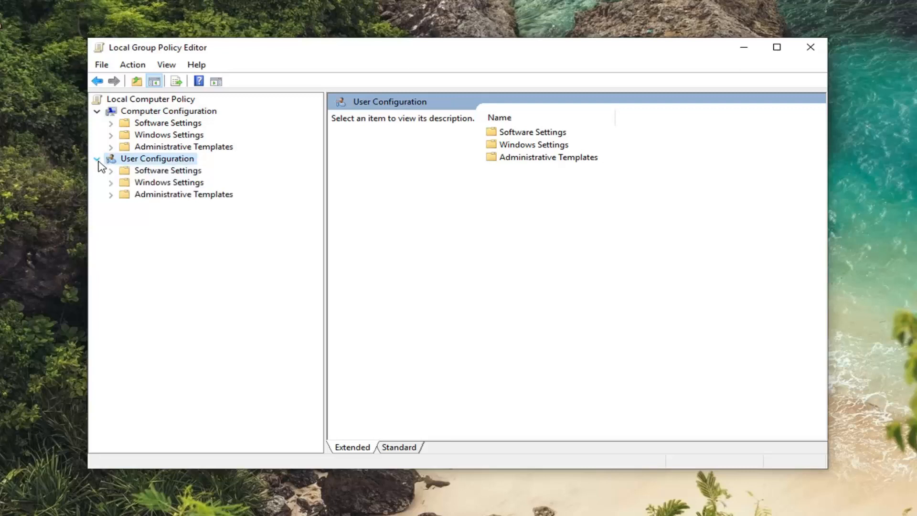
pyautogui.moveTo(107, 167)
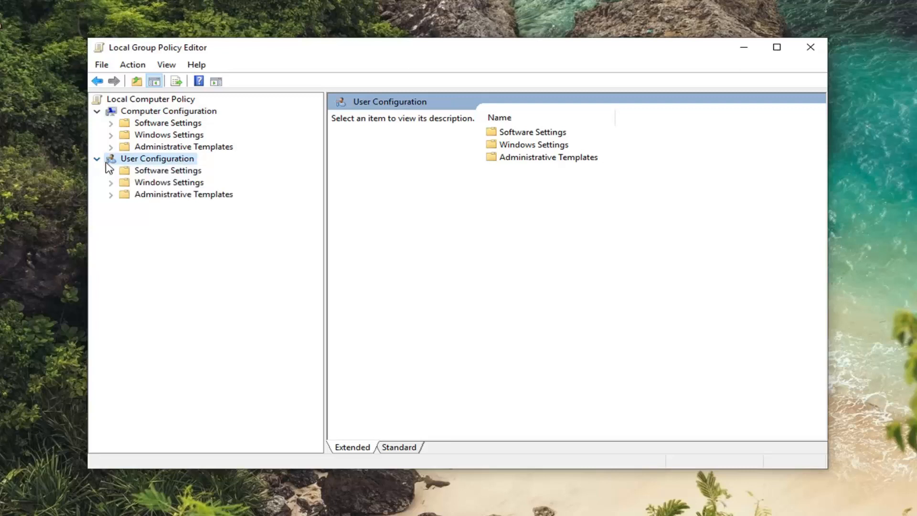
pyautogui.click(168, 122)
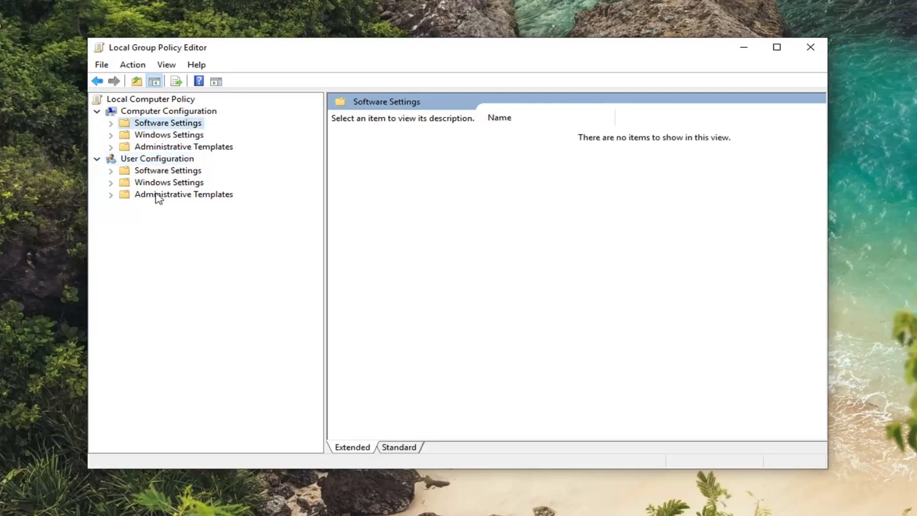
pyautogui.moveTo(142, 197)
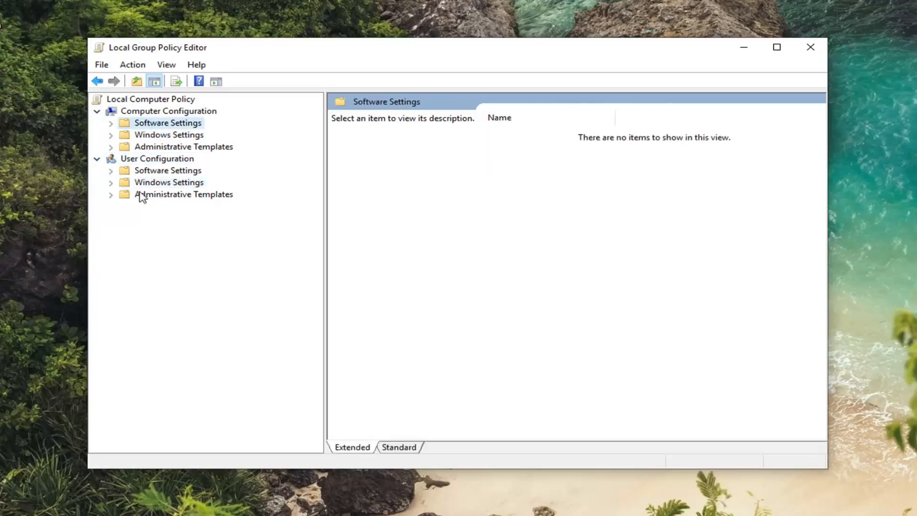
pyautogui.click(169, 110)
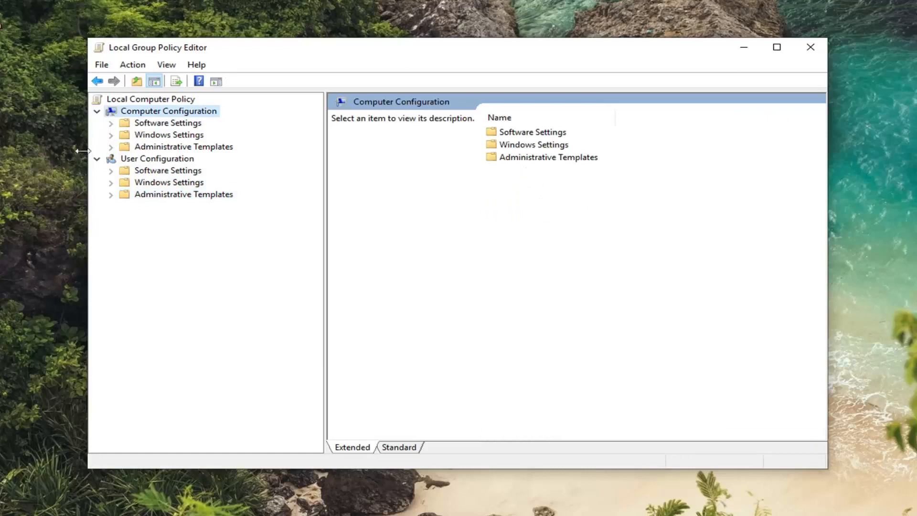
pyautogui.click(97, 159)
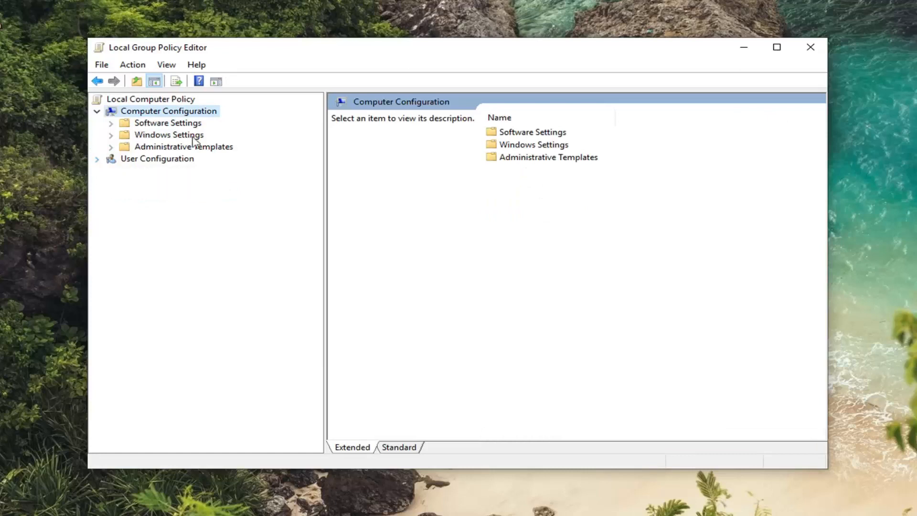
pyautogui.moveTo(170, 125)
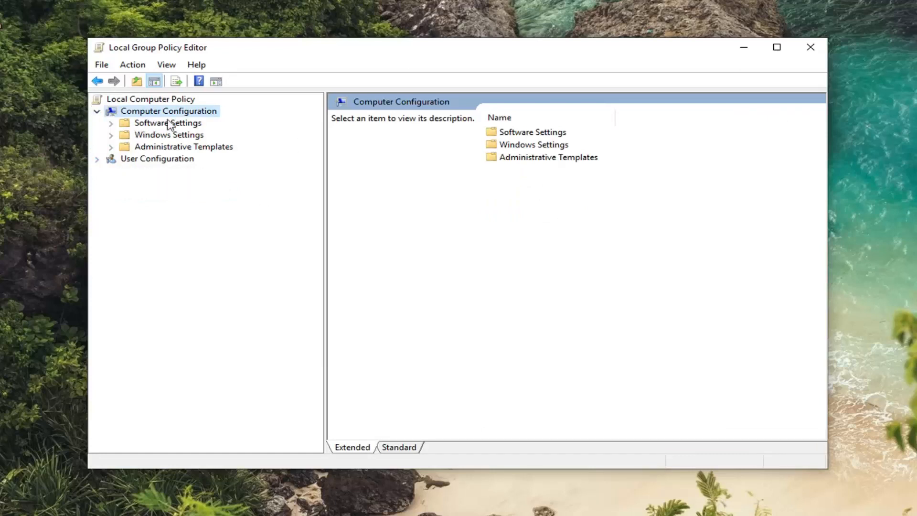
pyautogui.moveTo(145, 147)
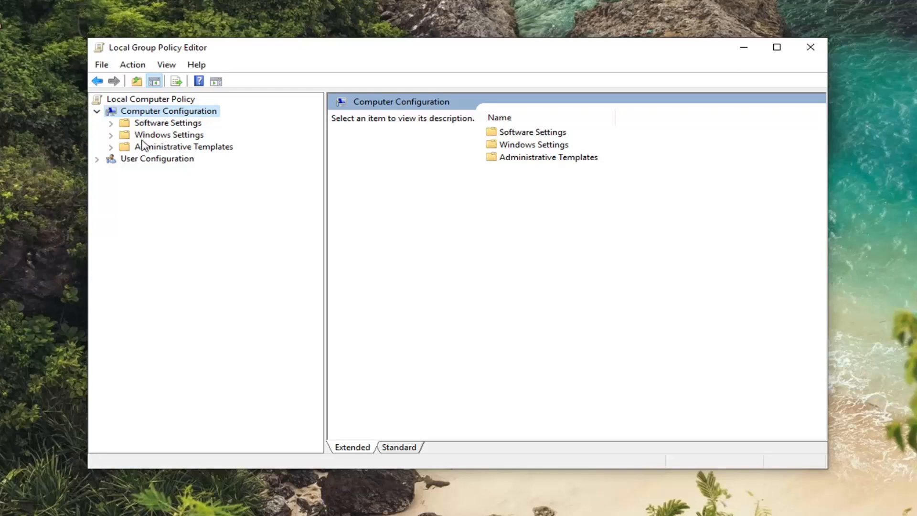
# Expand Administrative Templates > Windows Components and select the Store policy folder.
pyautogui.click(184, 146)
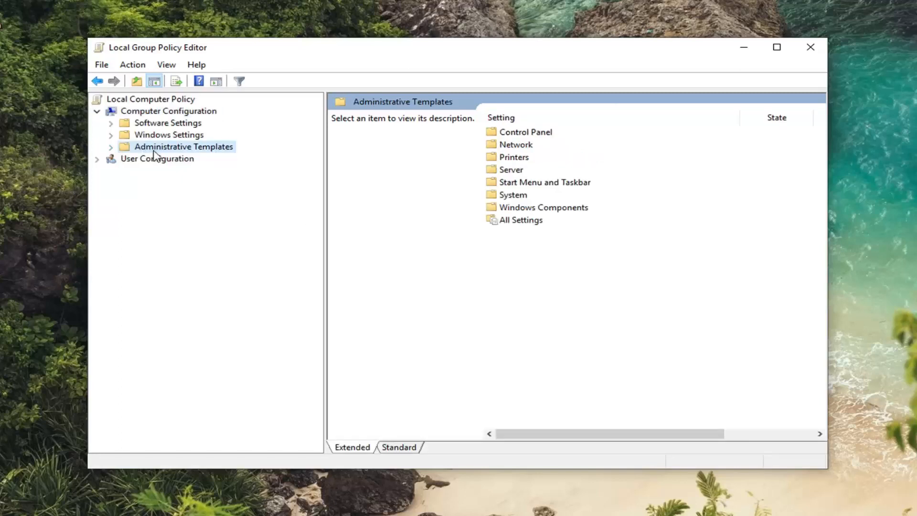
pyautogui.moveTo(114, 157)
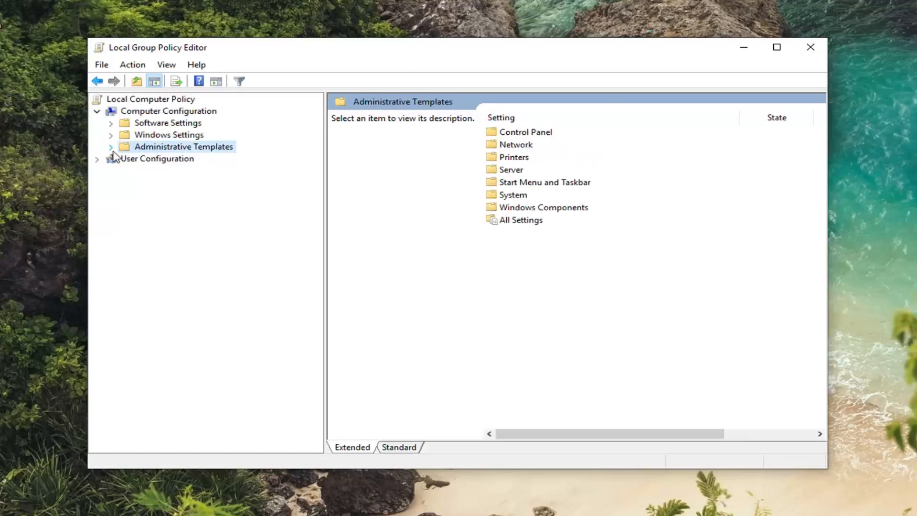
pyautogui.click(111, 146)
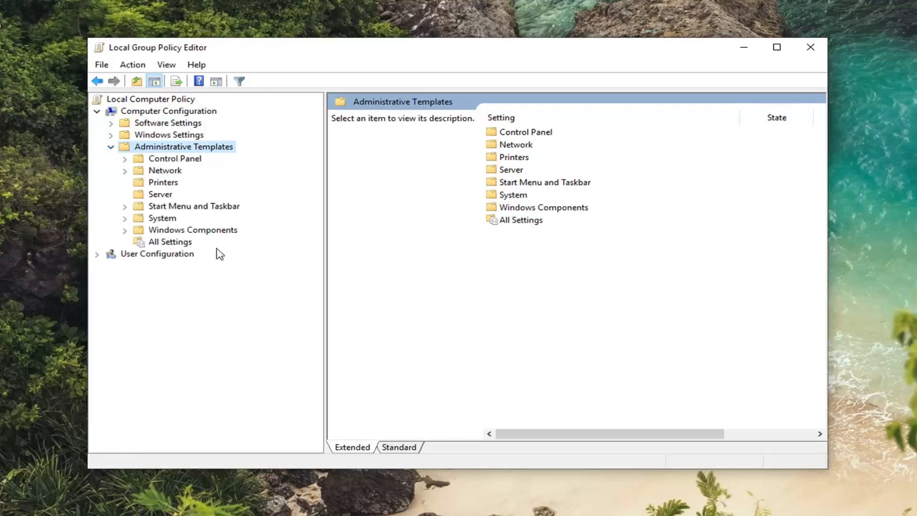
pyautogui.click(192, 229)
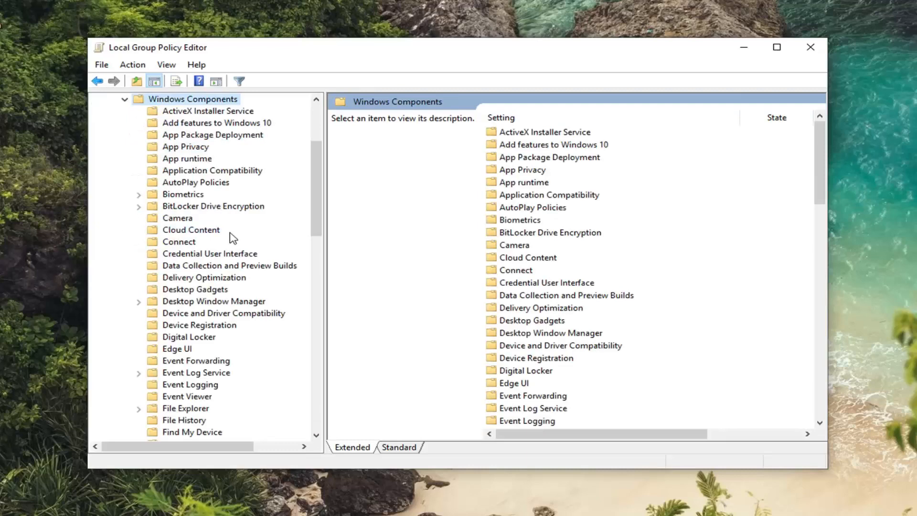
pyautogui.moveTo(229, 327)
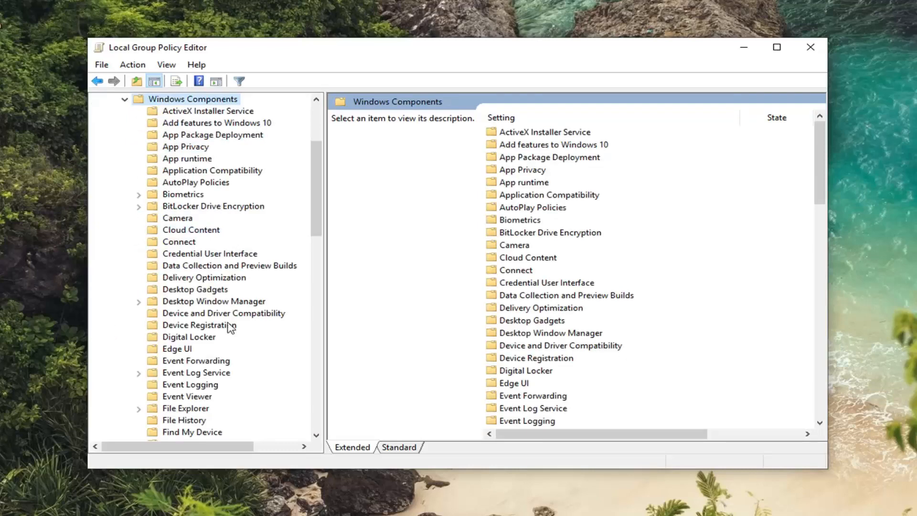
pyautogui.scroll(-3)
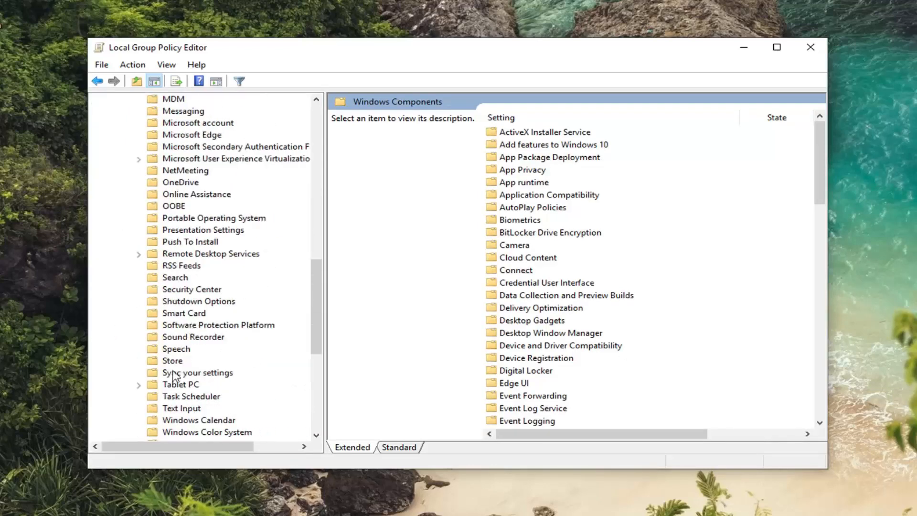
pyautogui.click(172, 360)
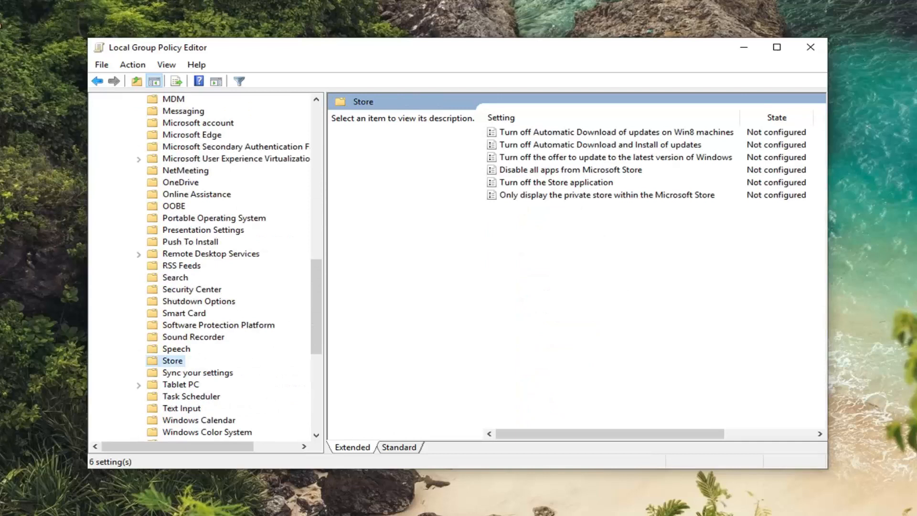
pyautogui.moveTo(635, 190)
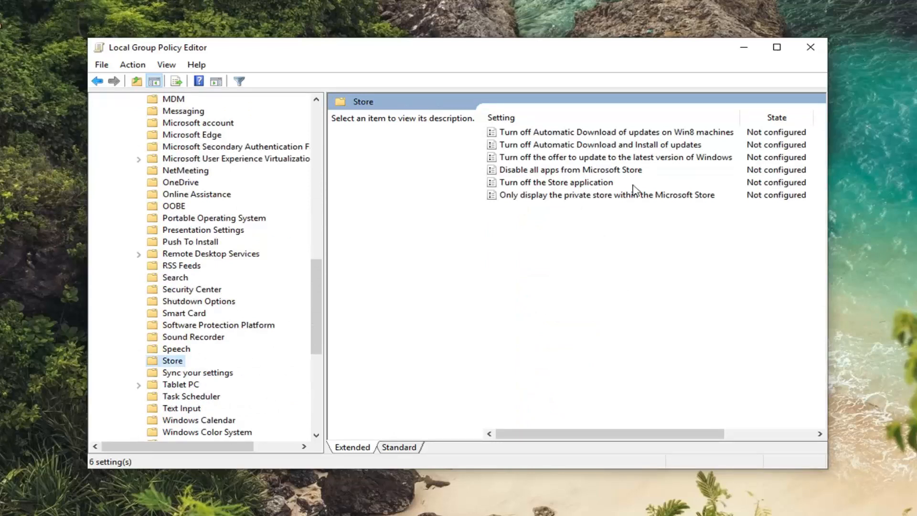
pyautogui.moveTo(544, 187)
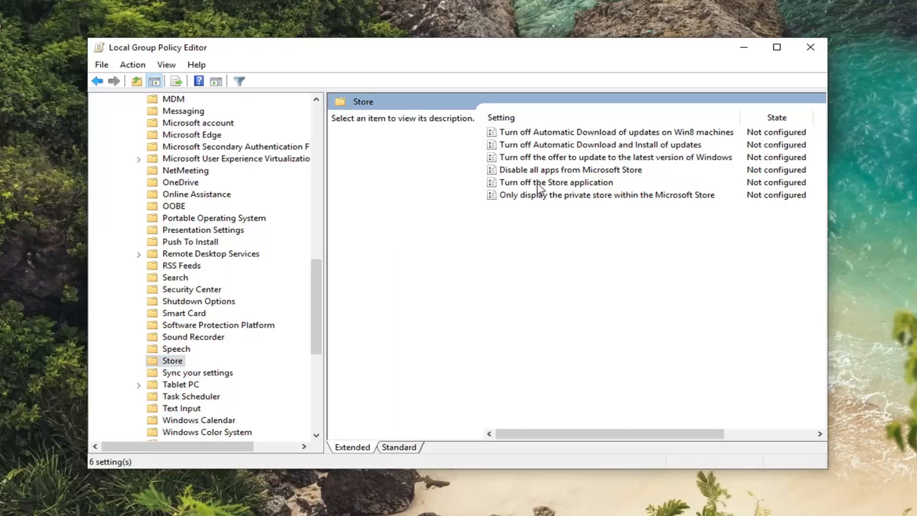
pyautogui.moveTo(560, 184)
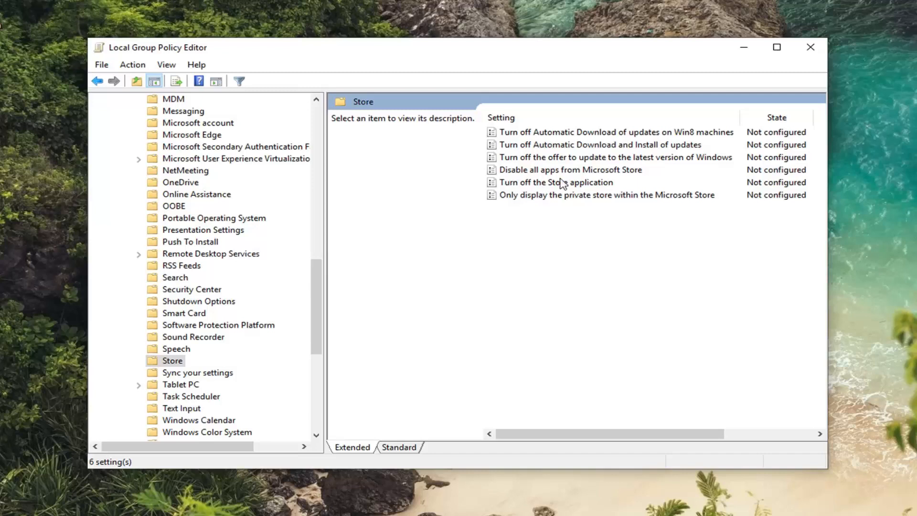
pyautogui.moveTo(559, 186)
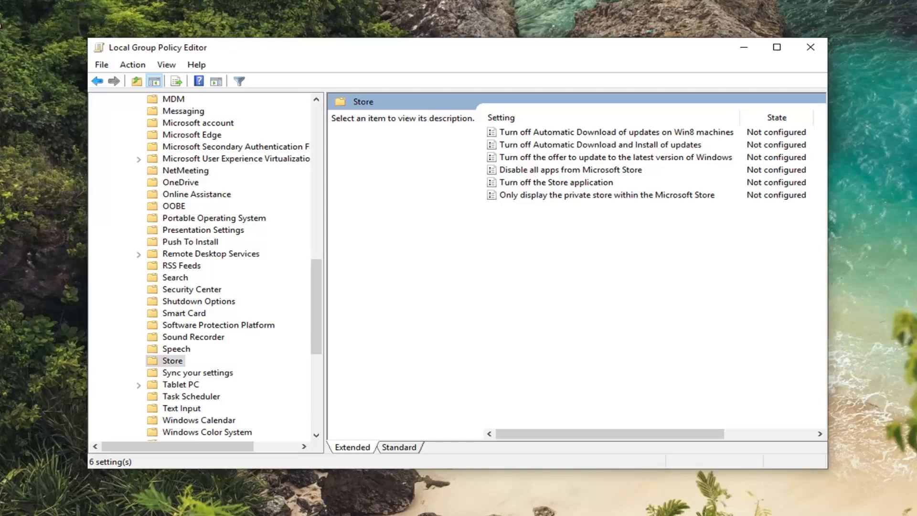
pyautogui.moveTo(566, 188)
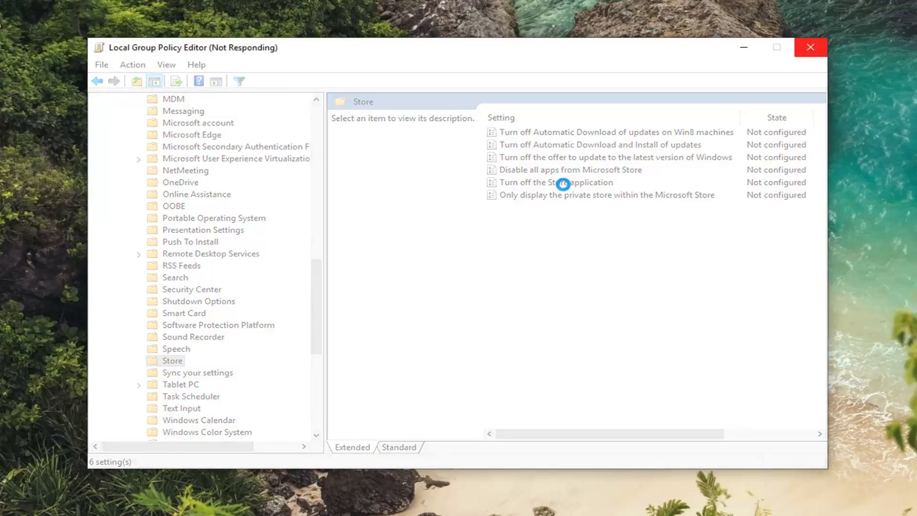
# Set an option in 'Turn off the Store application', then close the editor and open Start.
pyautogui.doubleClick(555, 182)
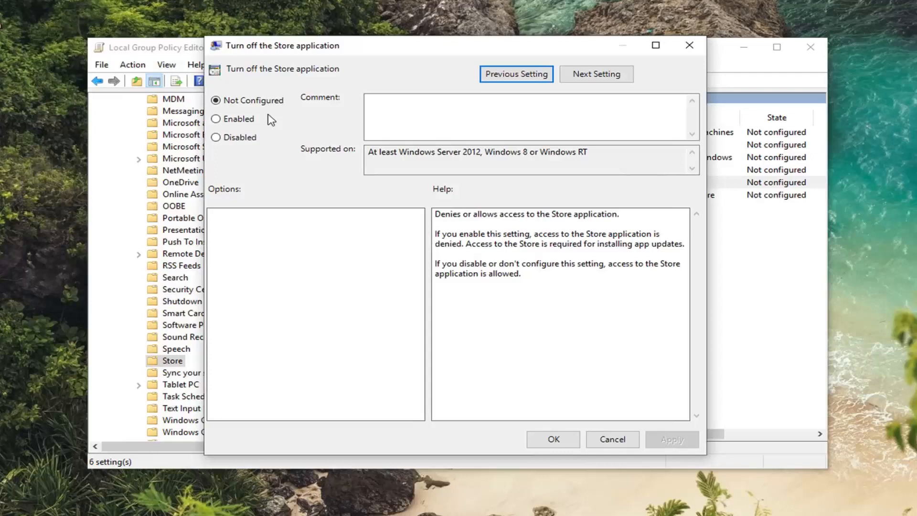
pyautogui.moveTo(257, 79)
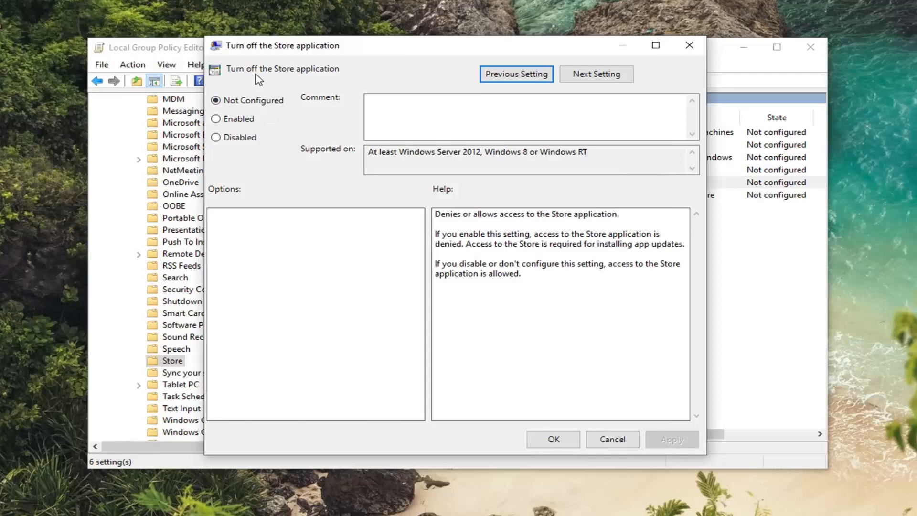
pyautogui.click(216, 119)
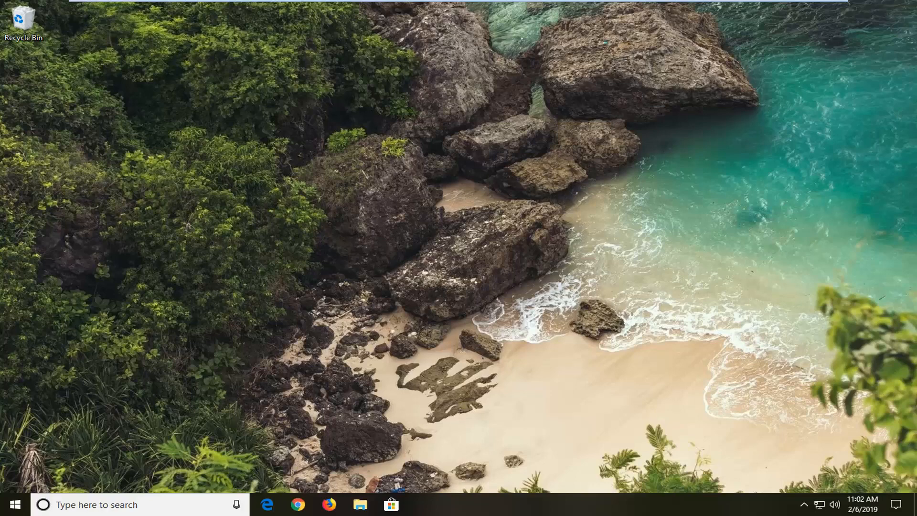
pyautogui.moveTo(318, 367)
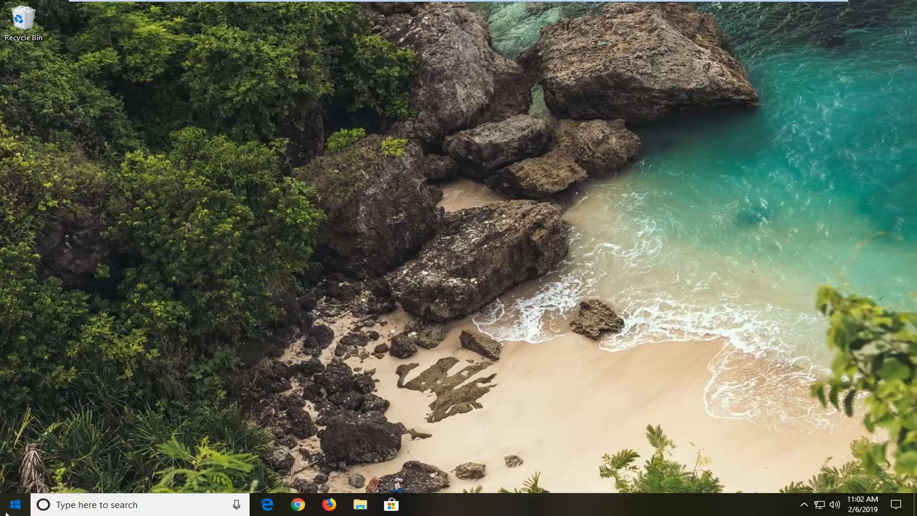
pyautogui.click(14, 504)
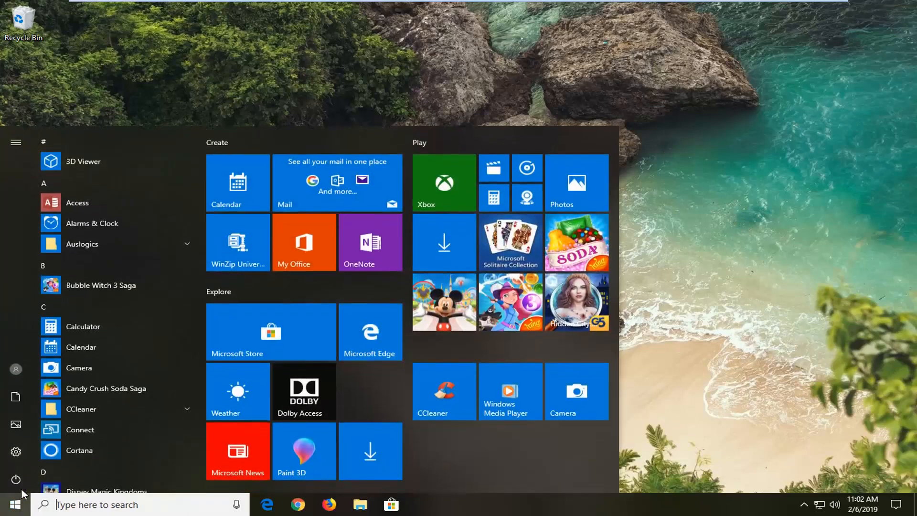
# Search the Start menu for 'regedit'.
pyautogui.write('regedit')
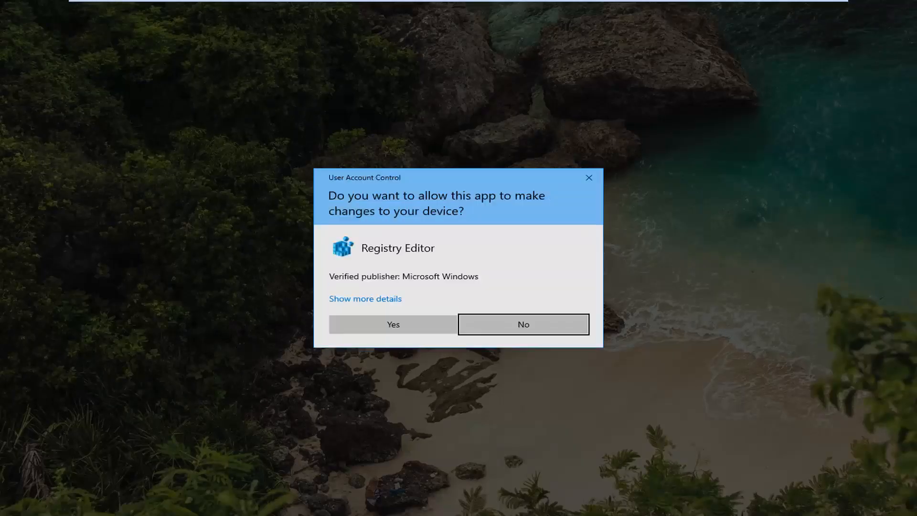
# Allow Registry Editor through the User Account Control prompt.
pyautogui.click(392, 324)
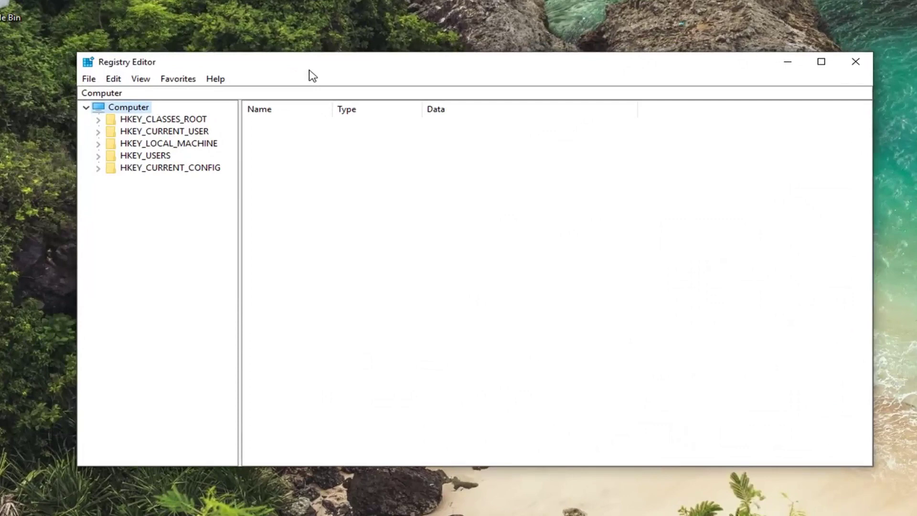
pyautogui.moveTo(284, 82)
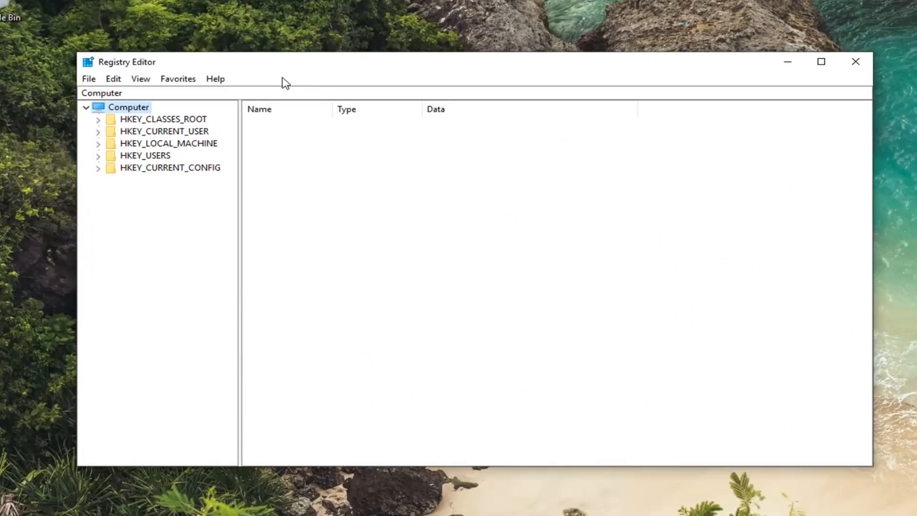
pyautogui.moveTo(140, 79)
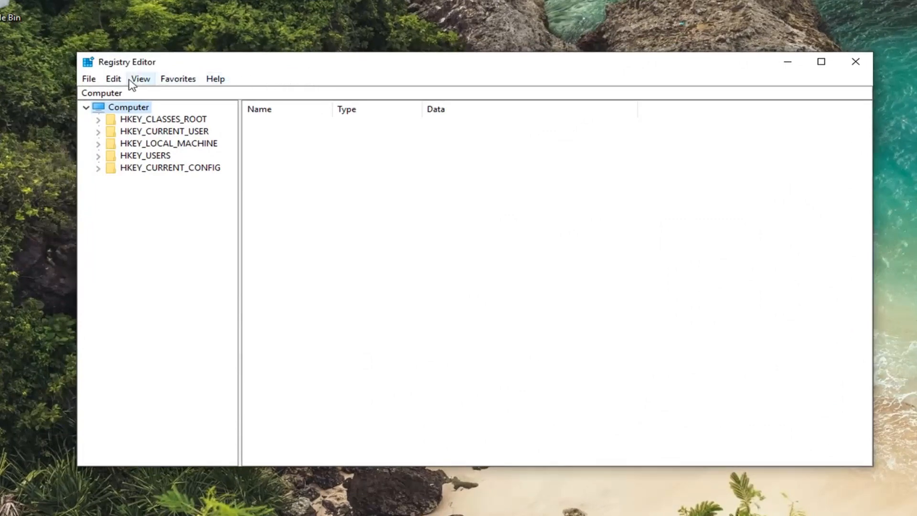
pyautogui.click(88, 78)
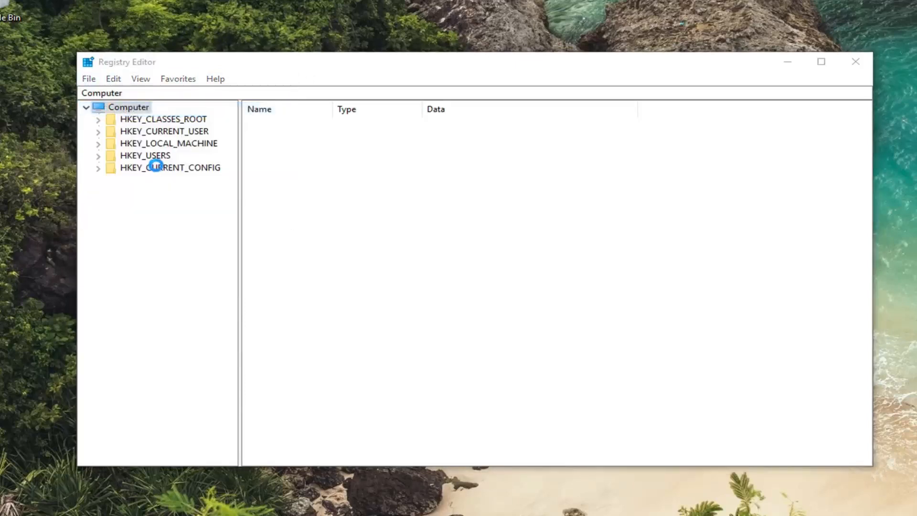
pyautogui.click(88, 78)
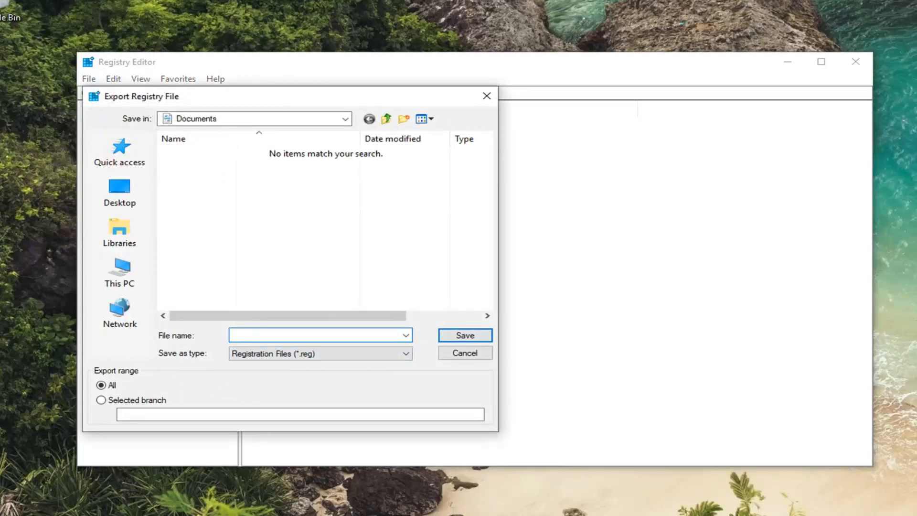
pyautogui.click(316, 335)
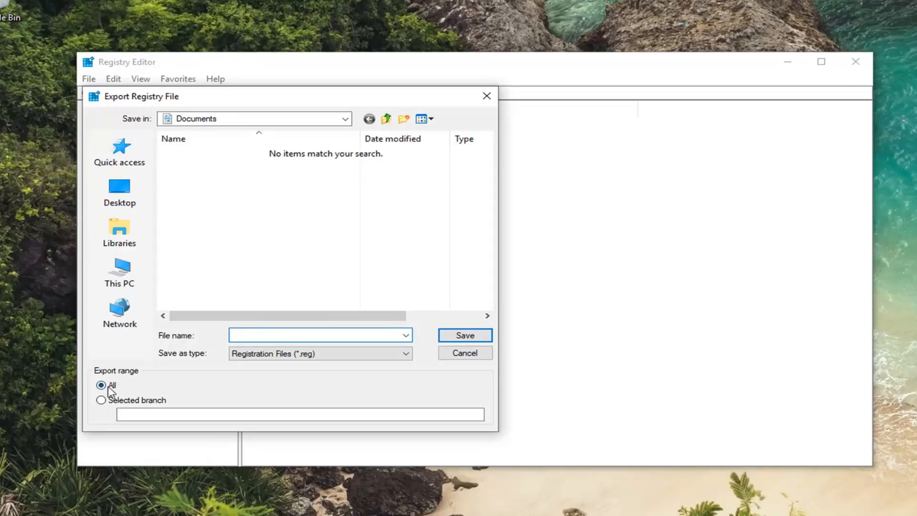
pyautogui.click(118, 271)
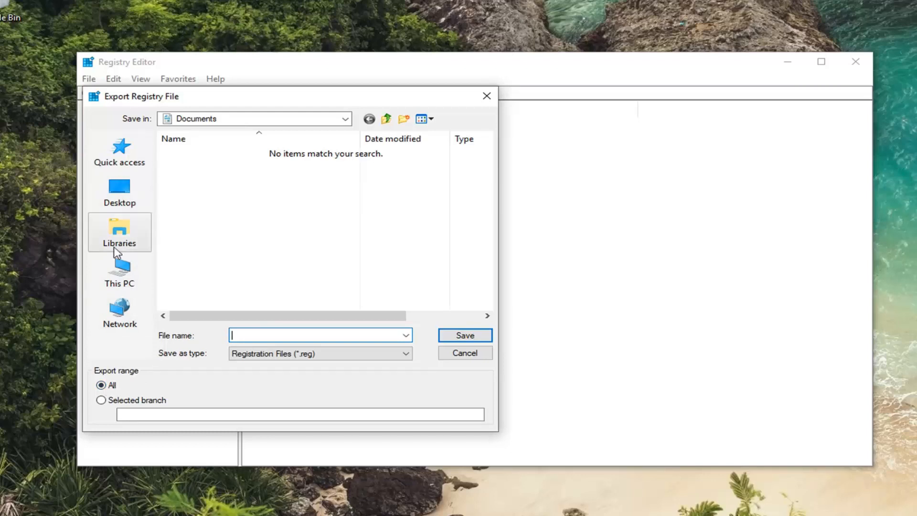
pyautogui.moveTo(120, 192)
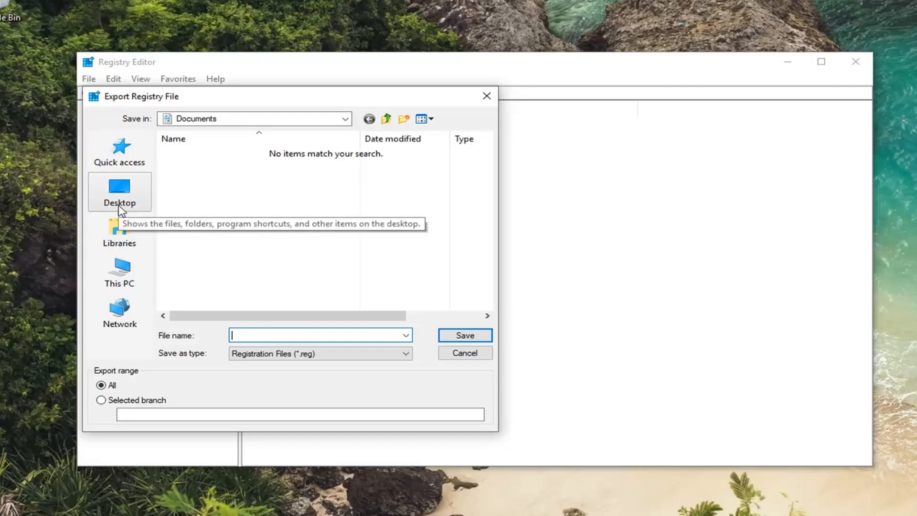
pyautogui.moveTo(120, 210)
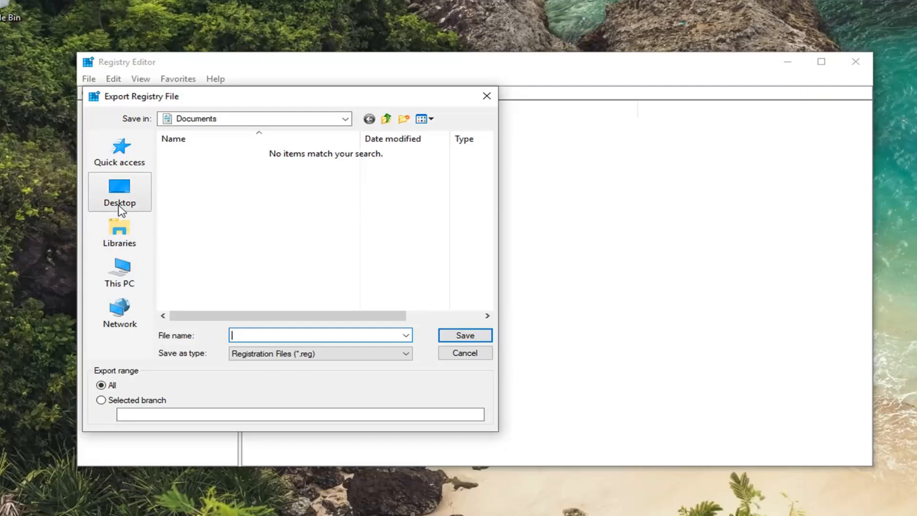
pyautogui.click(464, 352)
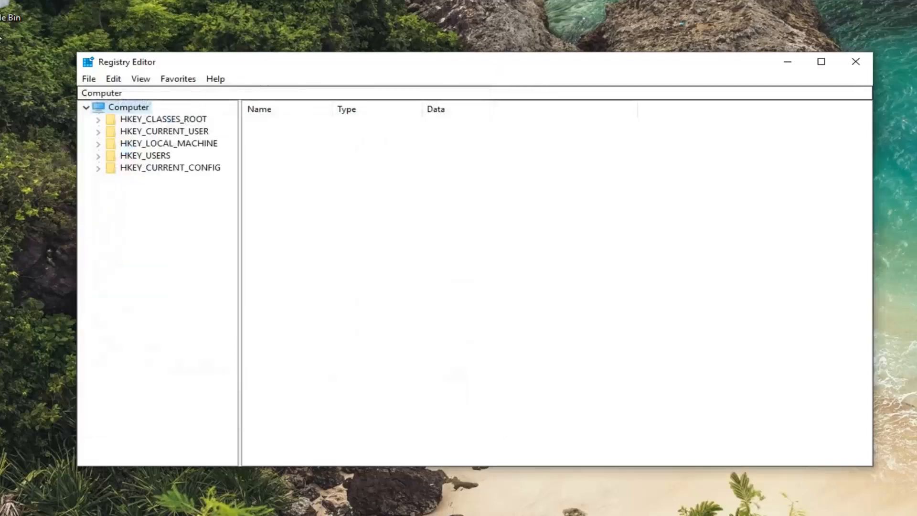
pyautogui.moveTo(88, 78)
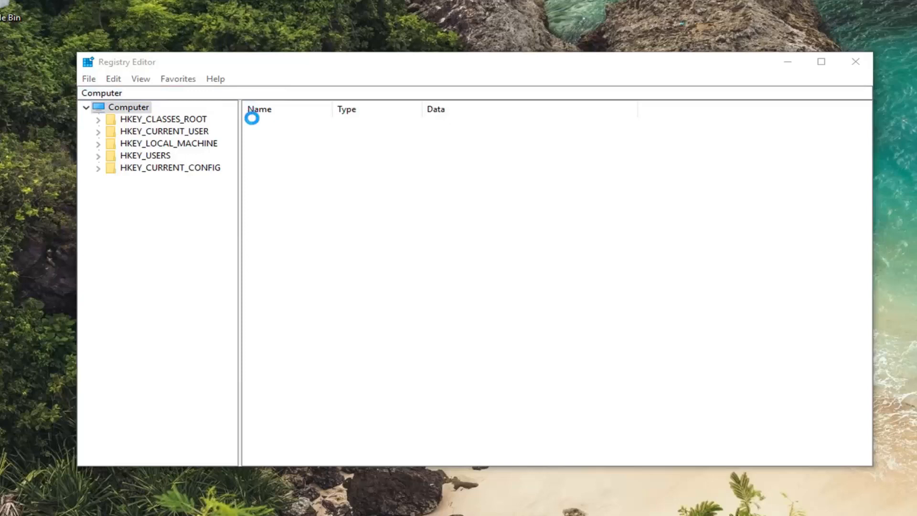
pyautogui.click(88, 78)
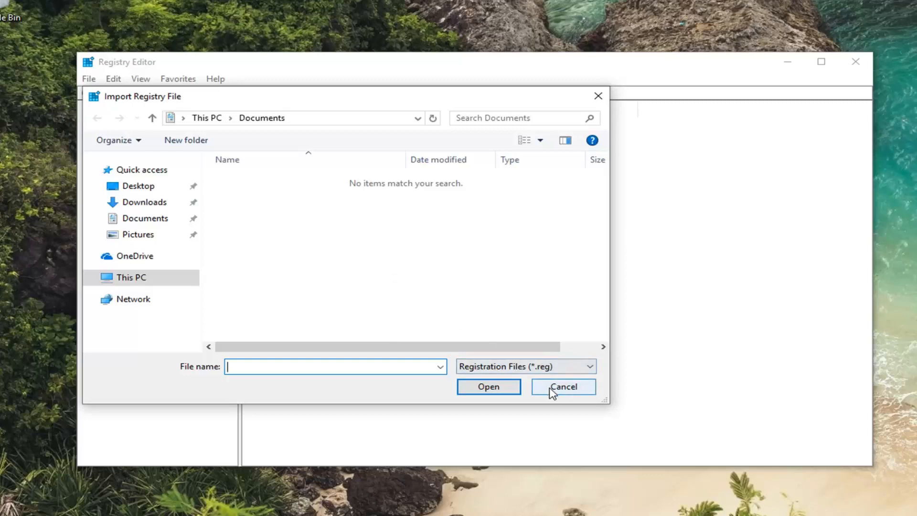
pyautogui.click(562, 386)
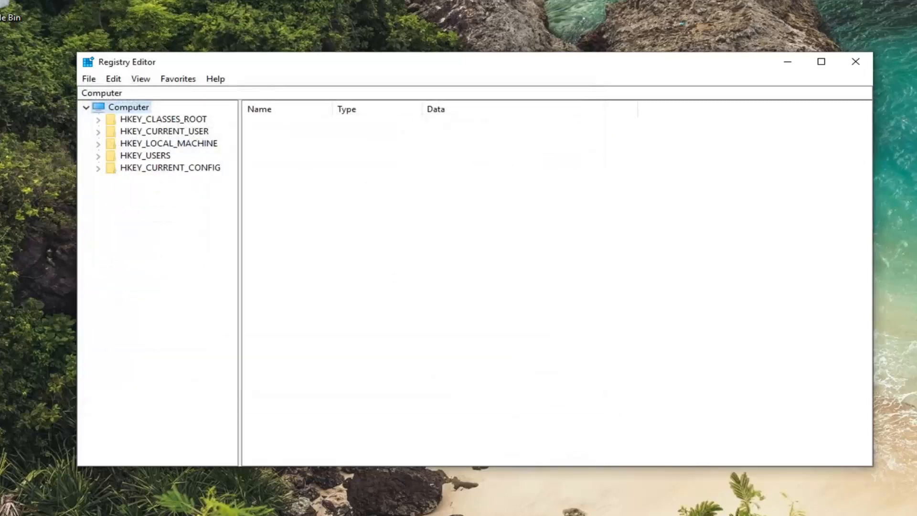
pyautogui.moveTo(135, 154)
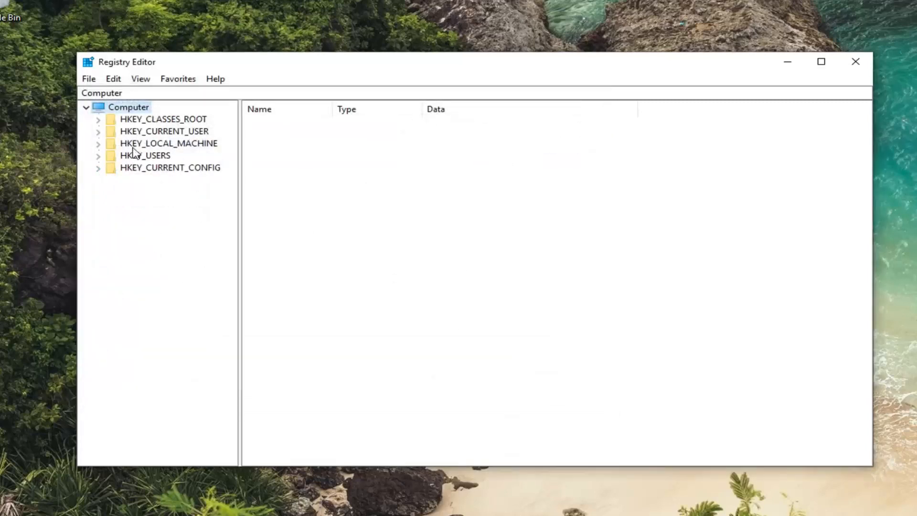
# Expand HKEY_LOCAL_MACHINE > SOFTWARE > Policies > Microsoft and select the WindowsStore key.
pyautogui.click(167, 144)
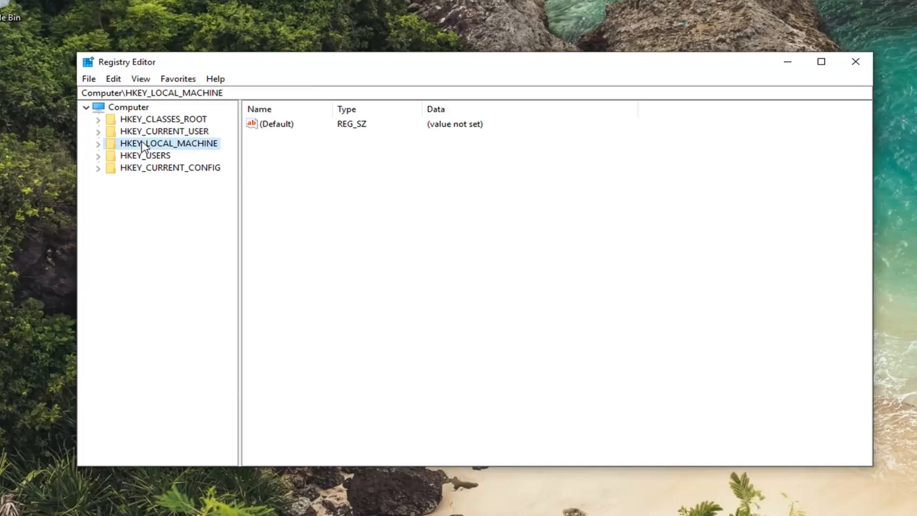
pyautogui.moveTo(101, 148)
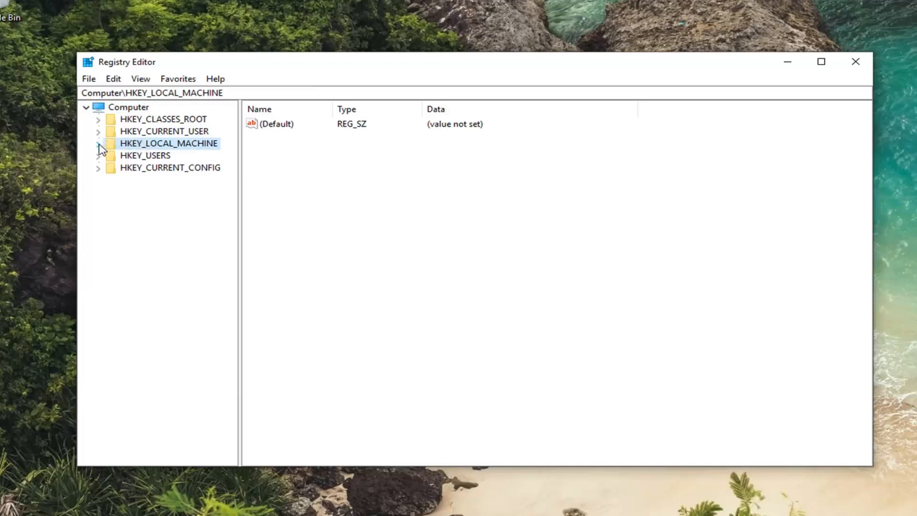
pyautogui.click(99, 143)
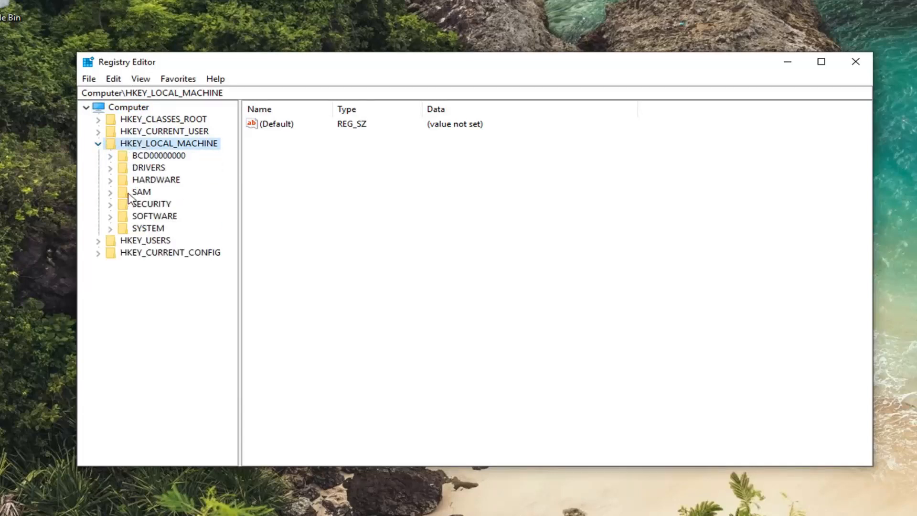
pyautogui.click(154, 216)
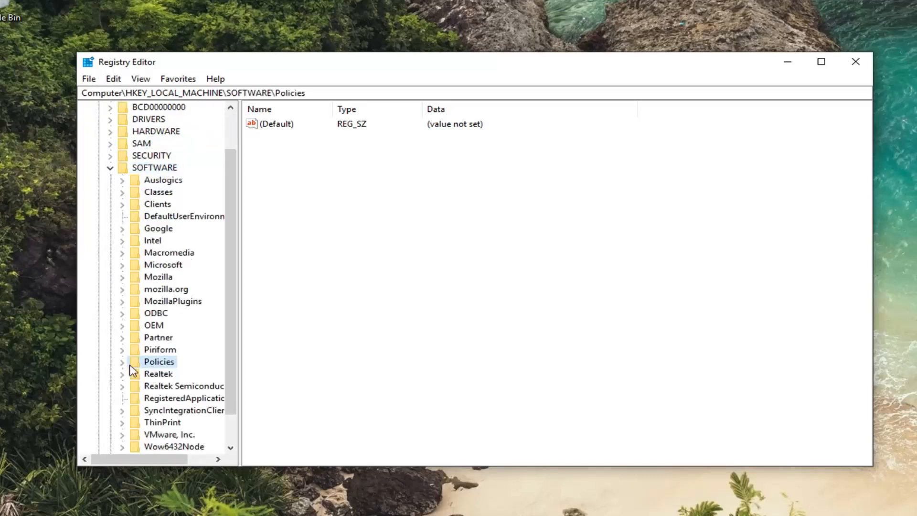
pyautogui.click(122, 362)
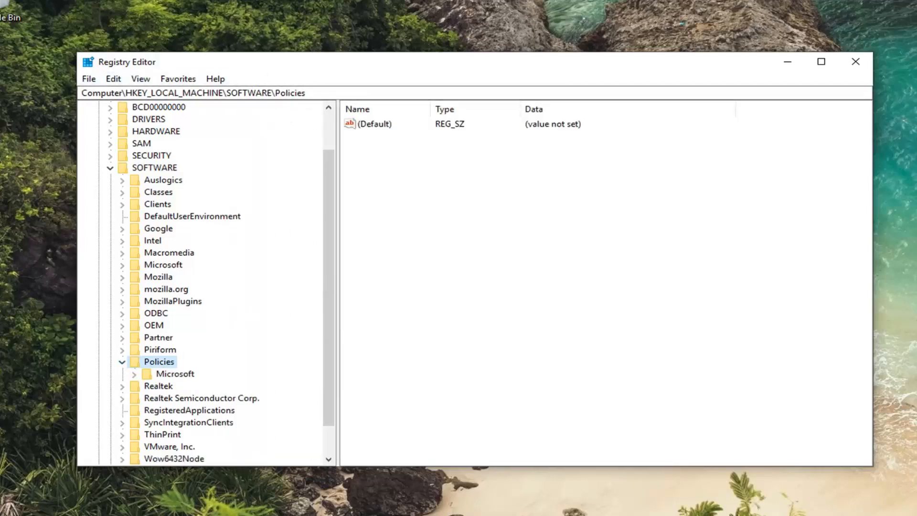
pyautogui.moveTo(149, 170)
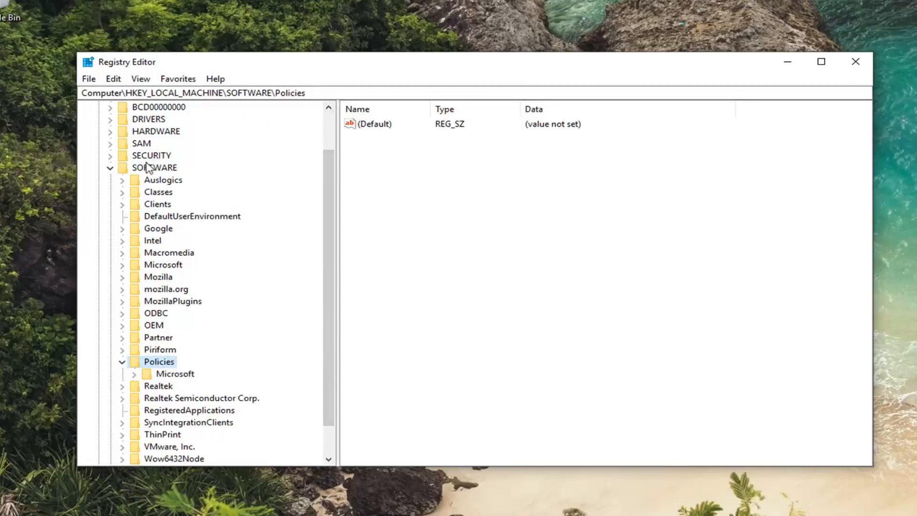
pyautogui.moveTo(163, 136)
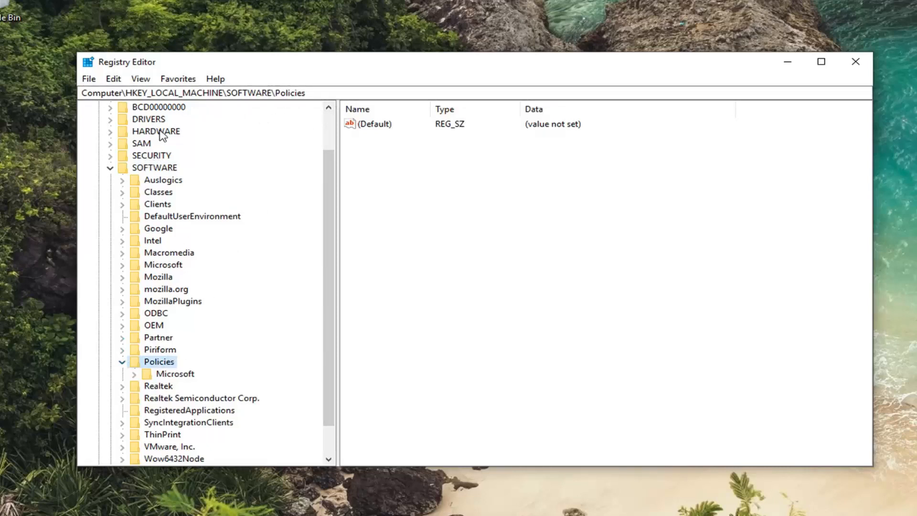
pyautogui.moveTo(145, 377)
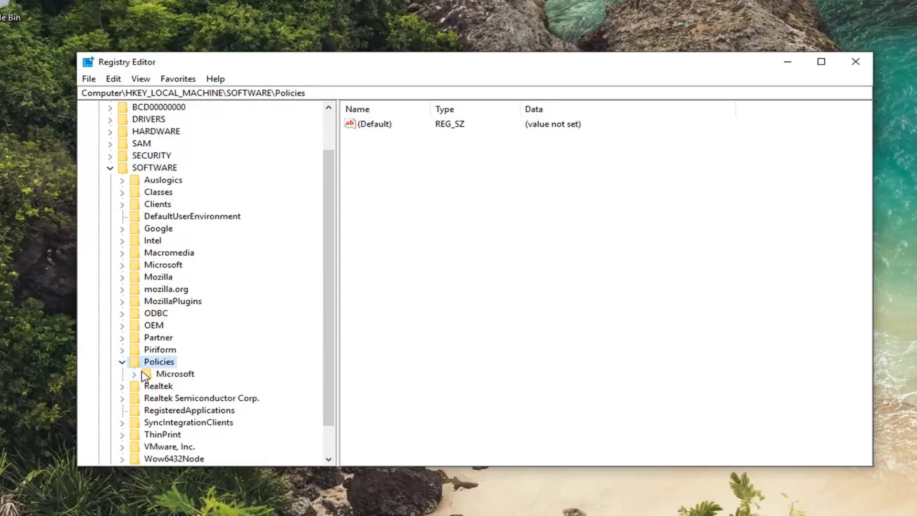
pyautogui.click(134, 373)
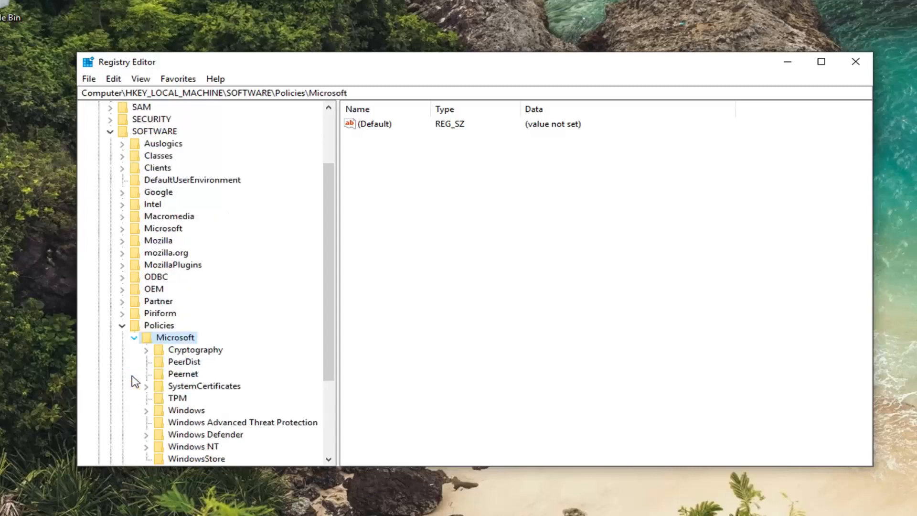
pyautogui.scroll(-3)
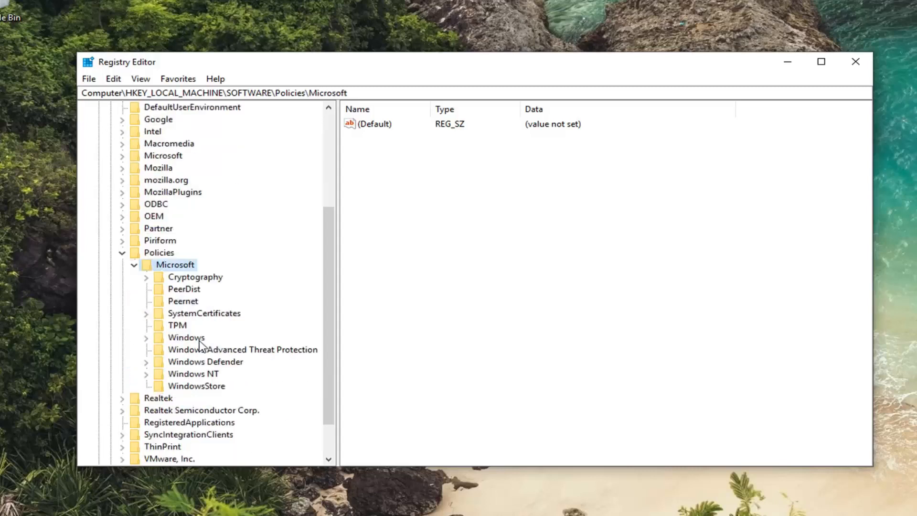
pyautogui.click(196, 385)
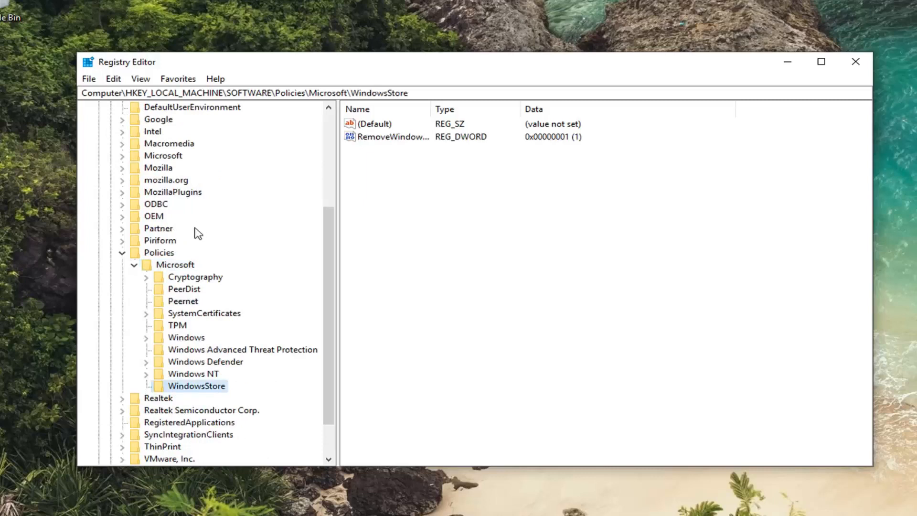
pyautogui.moveTo(199, 403)
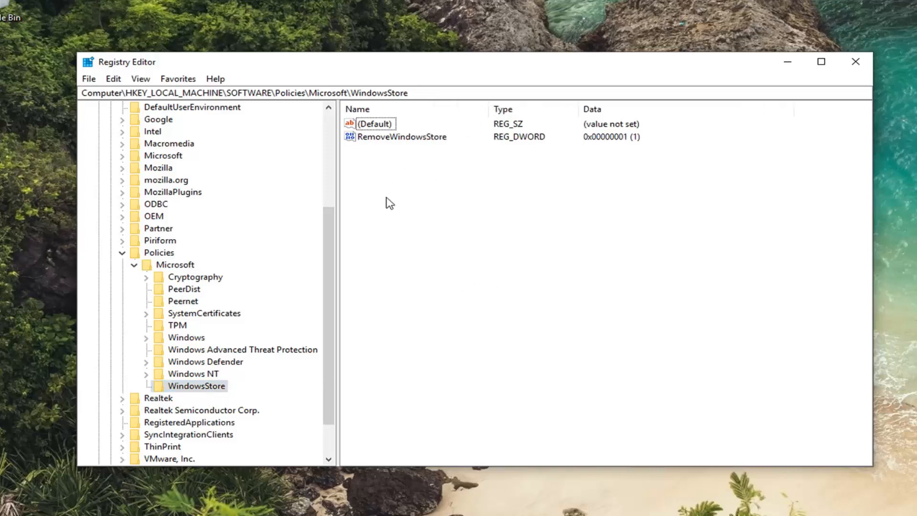
pyautogui.moveTo(377, 160)
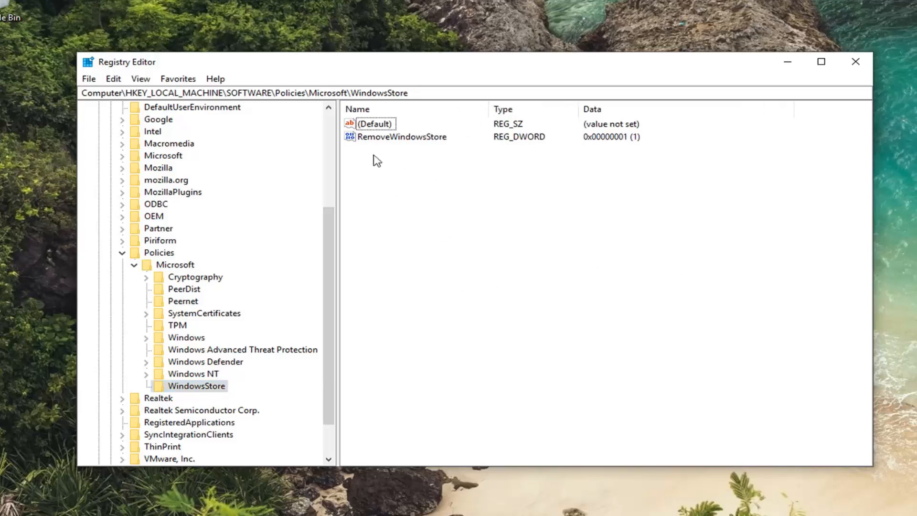
pyautogui.moveTo(434, 199)
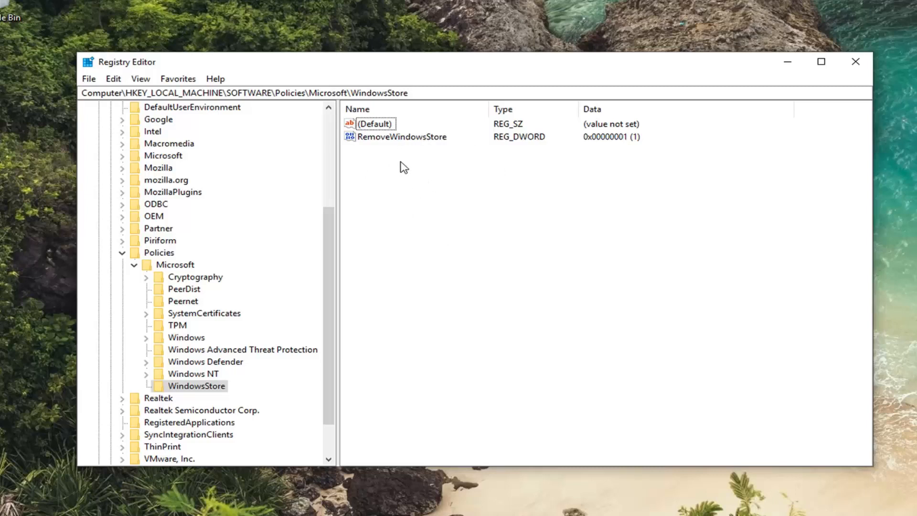
# Create a DWORD (32-bit) value named 'WindowsStore' in the WindowsStore key.
pyautogui.rightClick(404, 166)
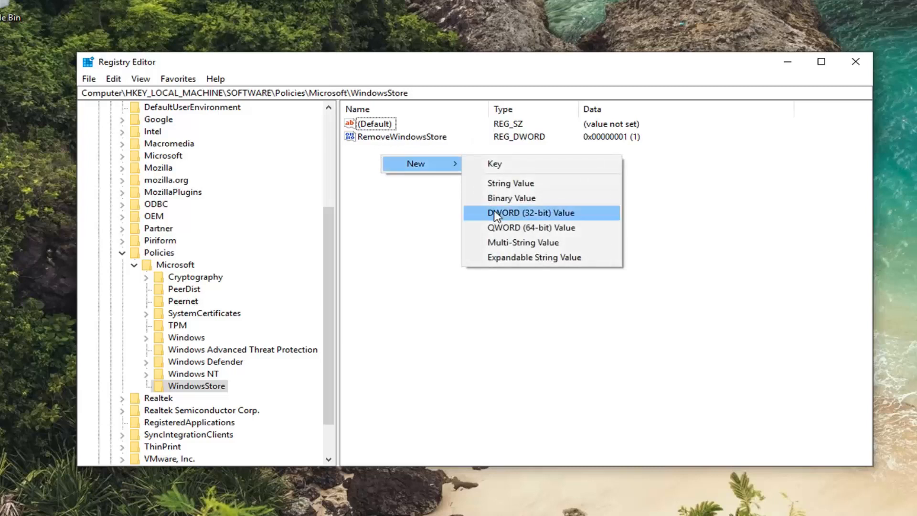
pyautogui.click(530, 212)
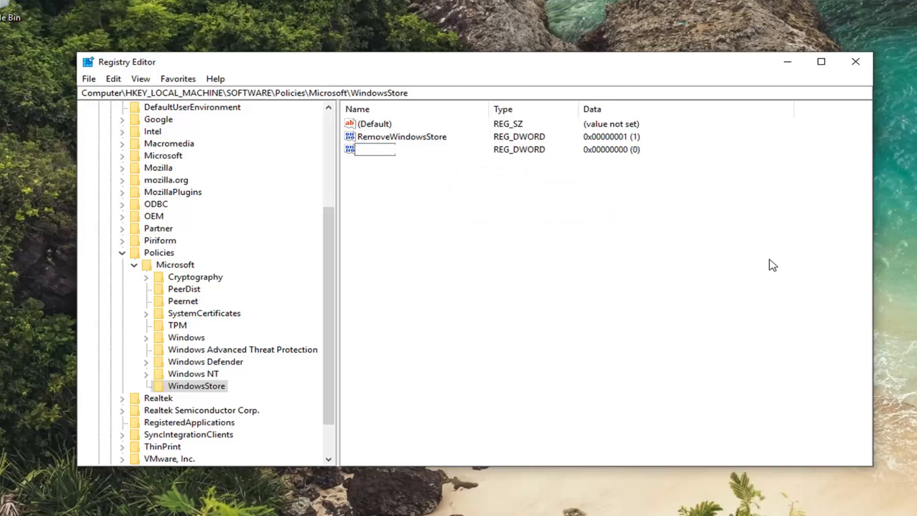
pyautogui.write('WindowsStore')
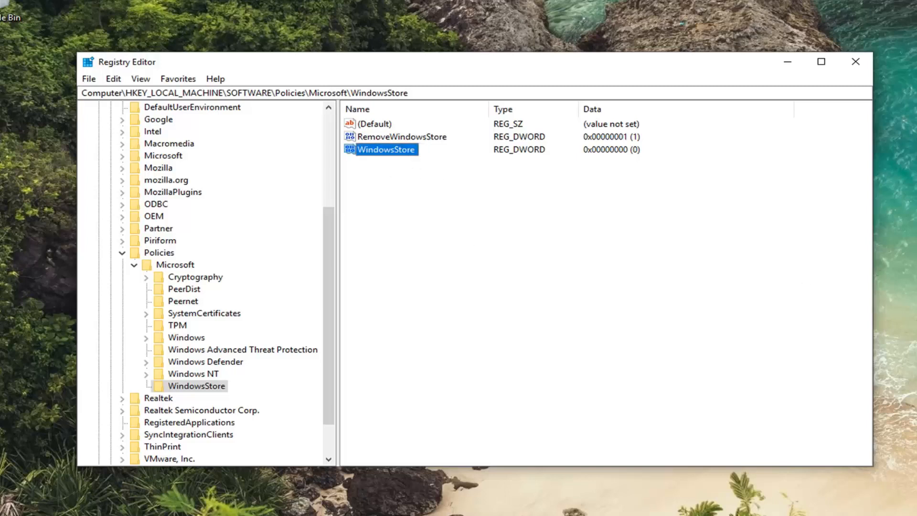
pyautogui.moveTo(537, 198)
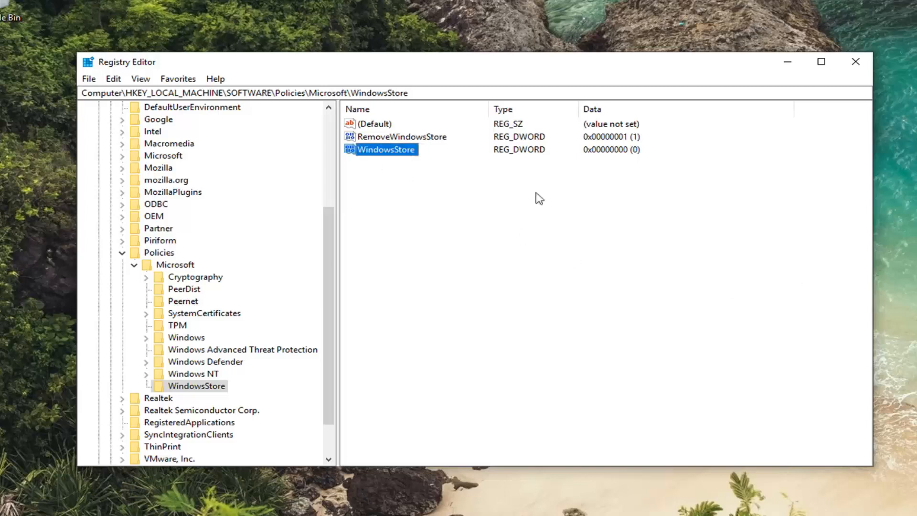
pyautogui.moveTo(413, 133)
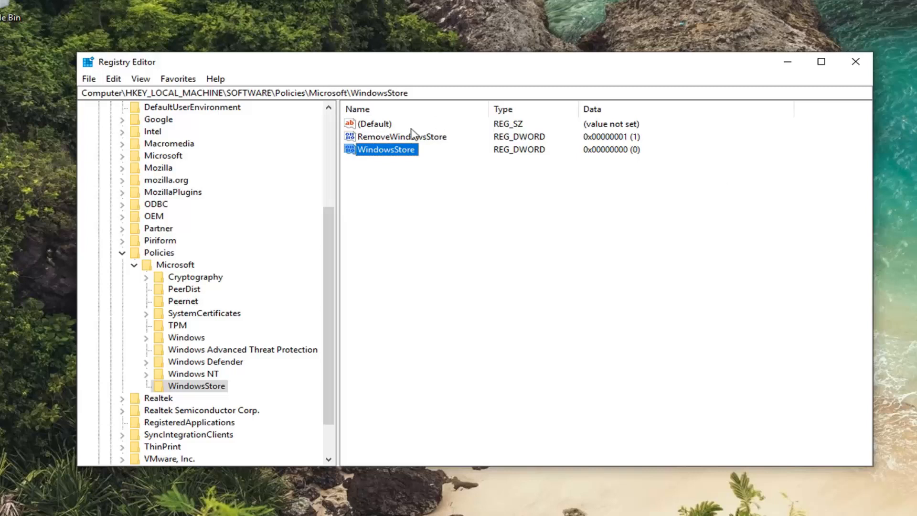
# Set the WindowsStore value data to 1 and close Registry Editor.
pyautogui.doubleClick(385, 149)
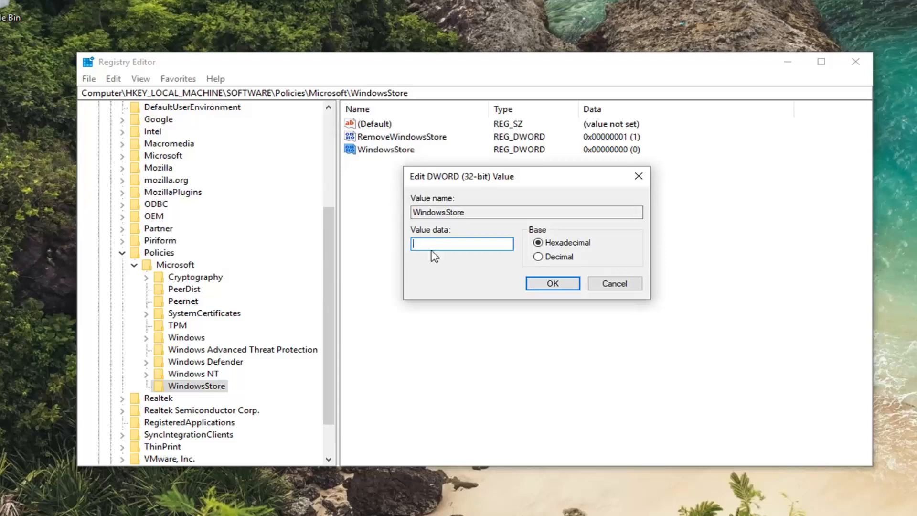
pyautogui.write('1')
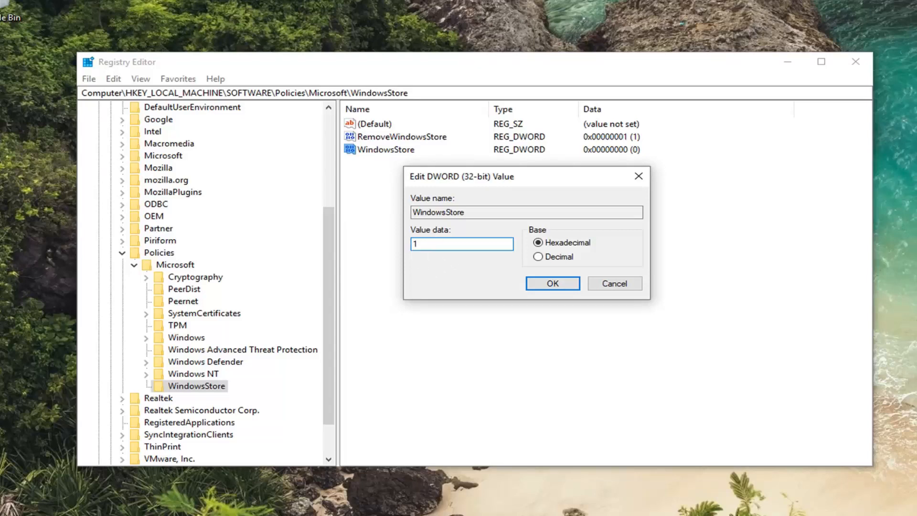
pyautogui.moveTo(538, 242)
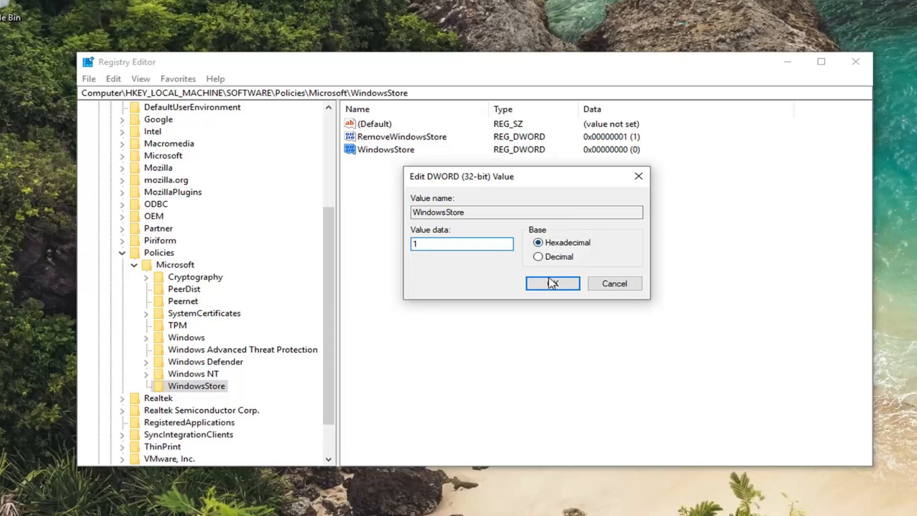
pyautogui.click(552, 283)
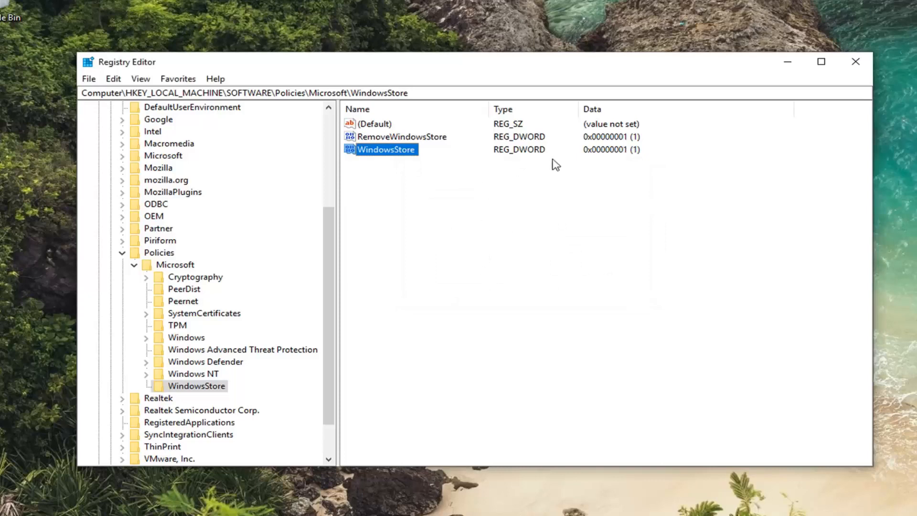
pyautogui.moveTo(617, 158)
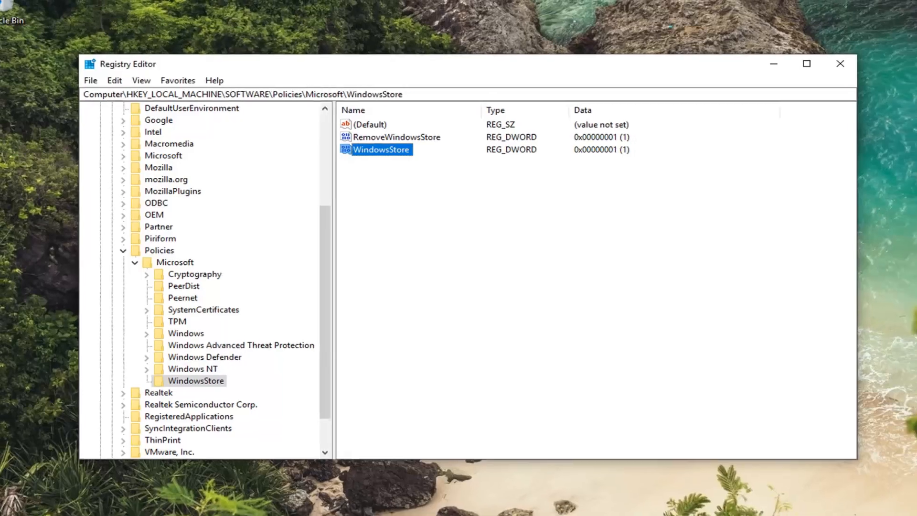
pyautogui.click(840, 63)
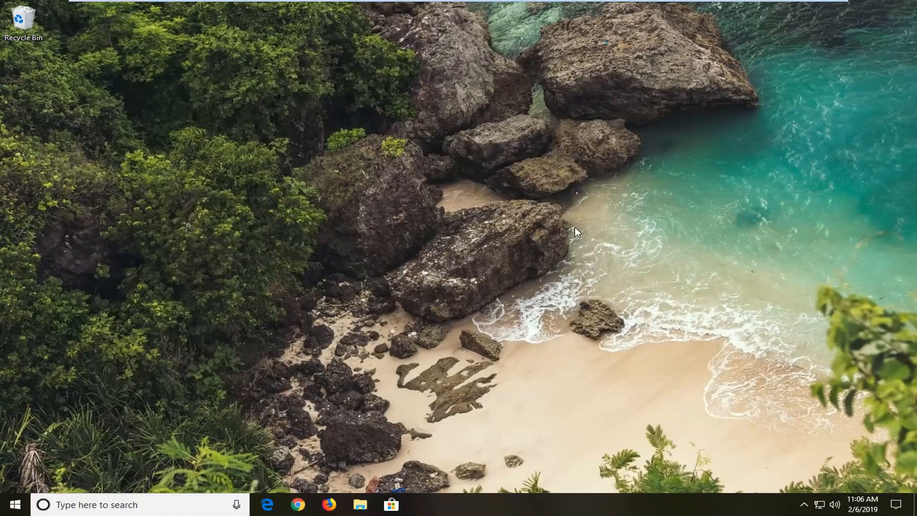